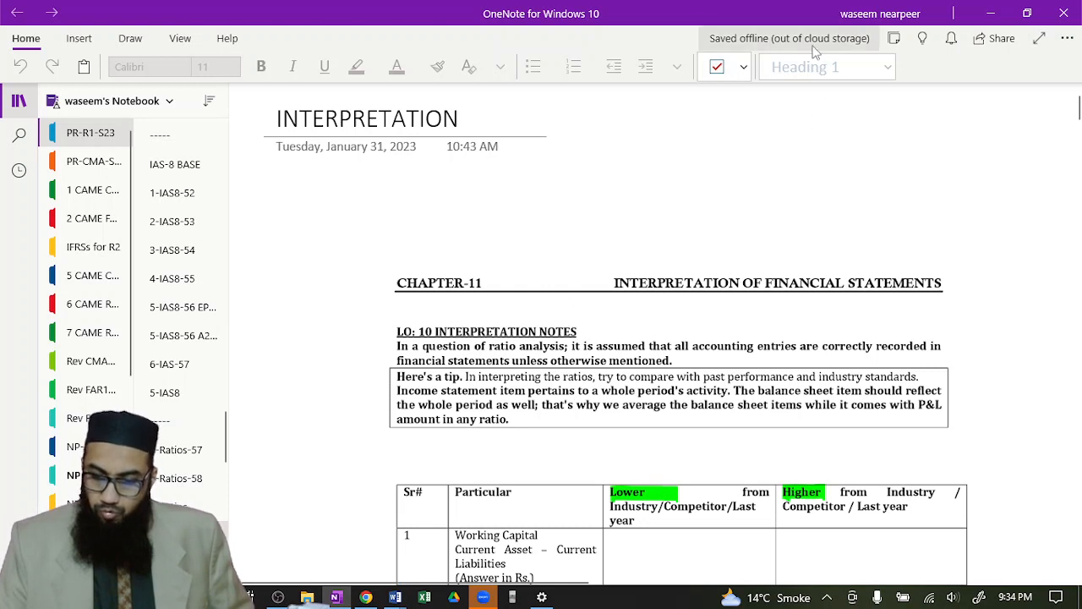
mouse_move(814, 46)
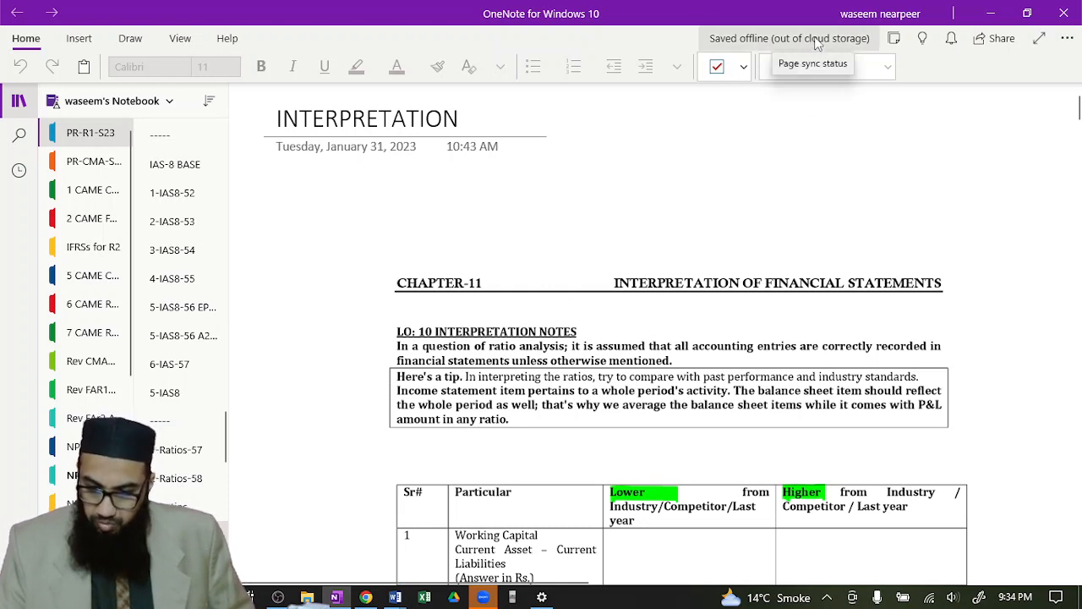
- Bring OneNote to the front, scroll the page, and open Settings from the '...' menu
click(788, 39)
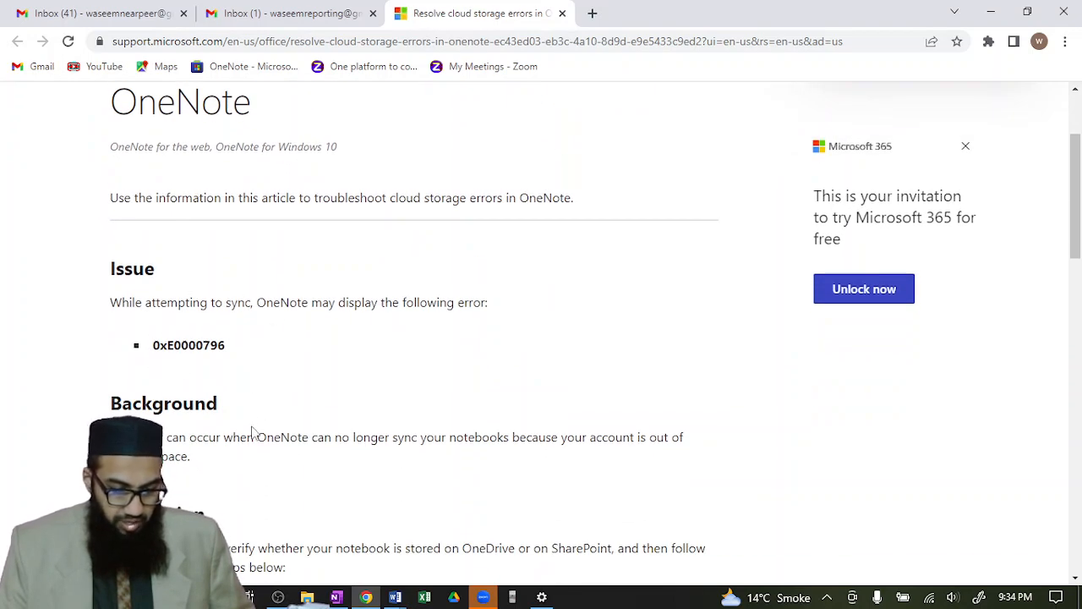
scroll(down, 3)
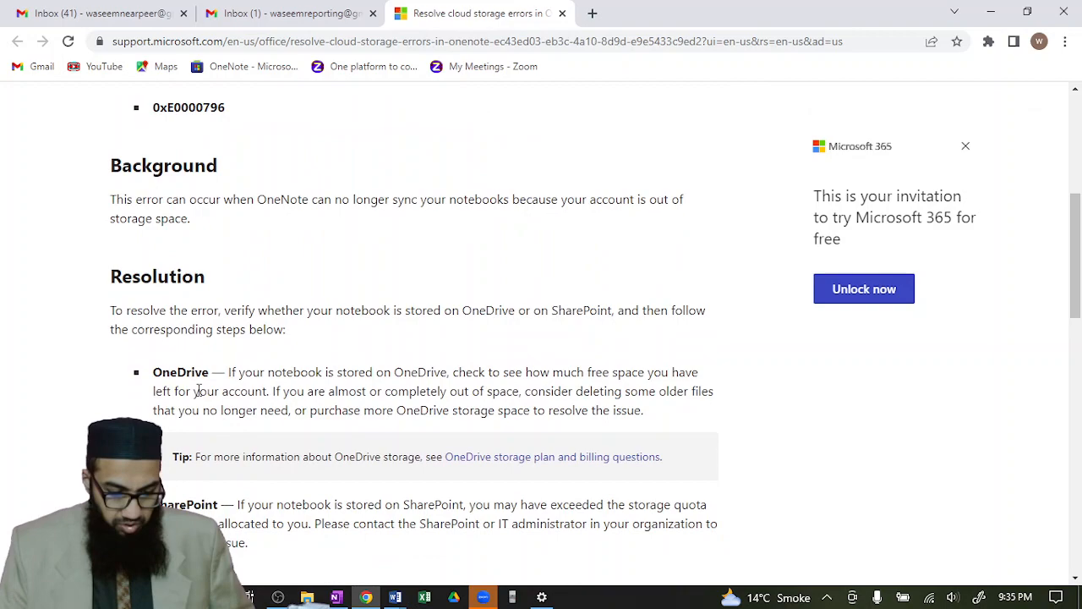
scroll(down, 3)
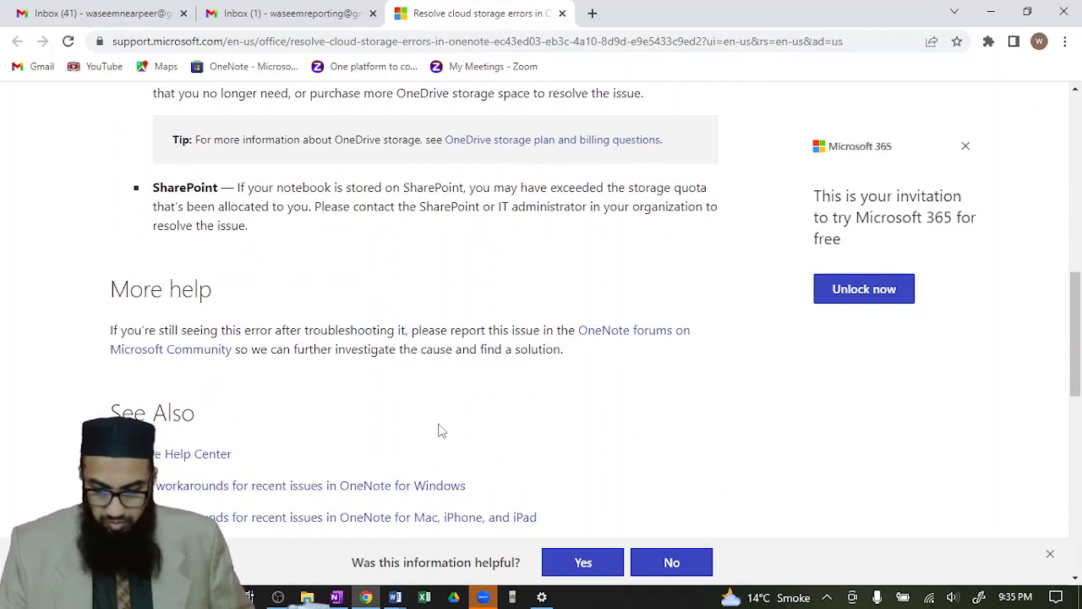
scroll(up, 3)
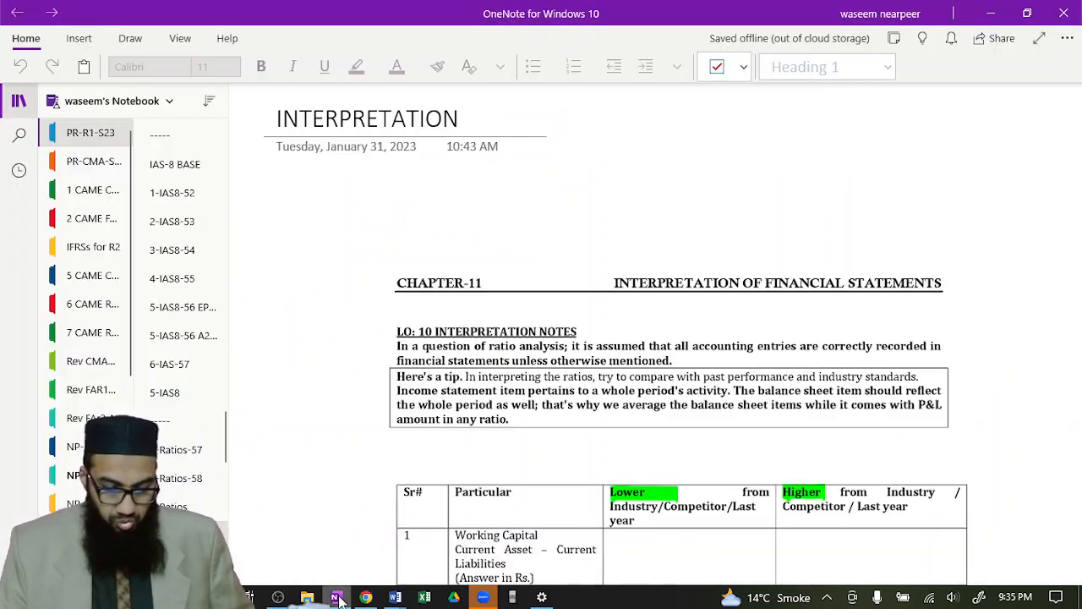
mouse_move(573, 25)
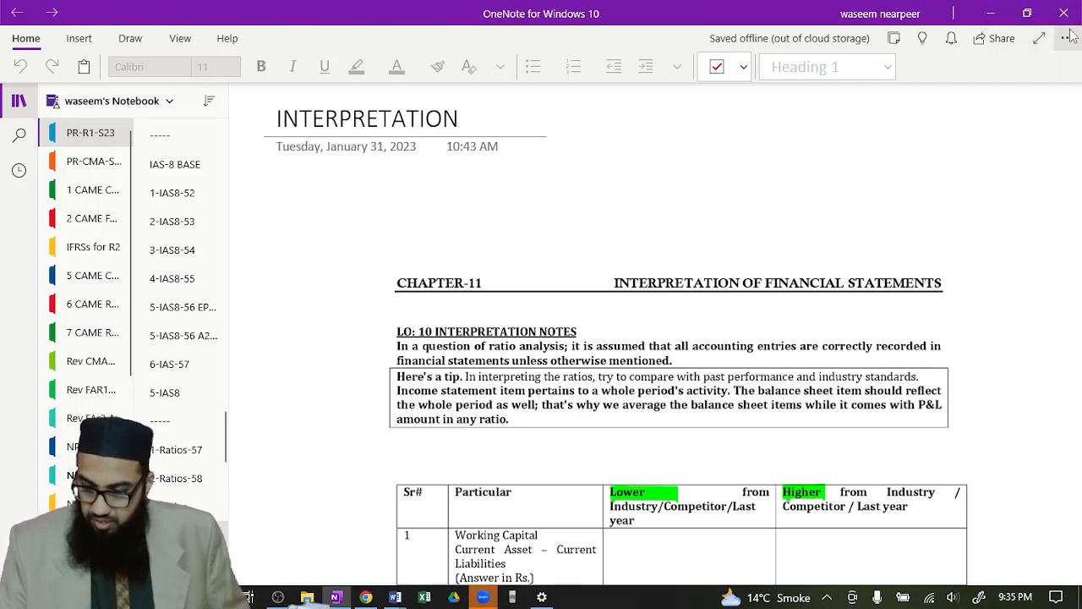
mouse_move(1067, 39)
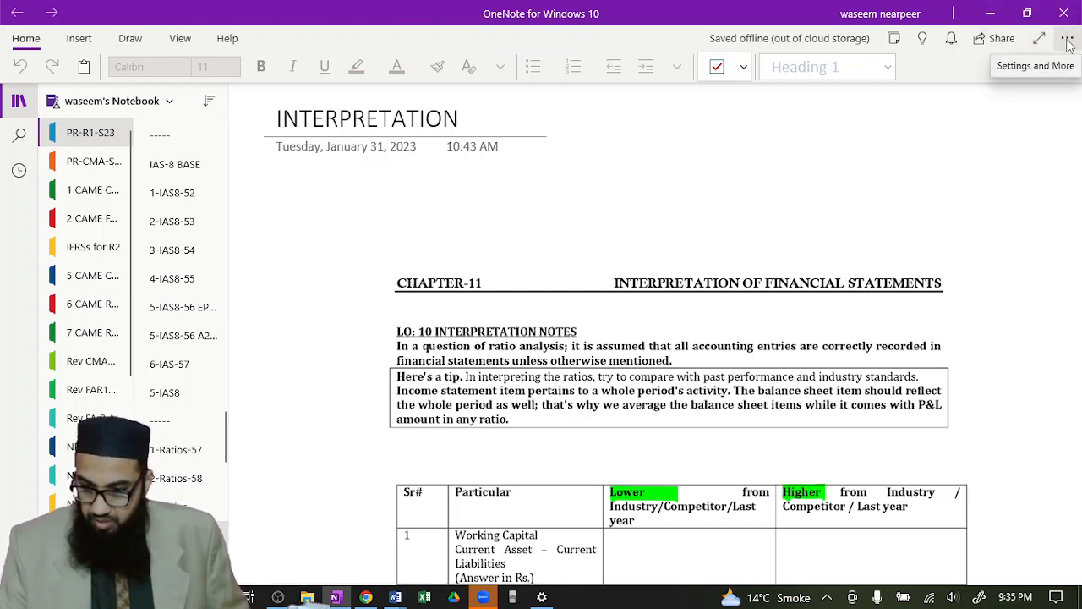
click(1067, 38)
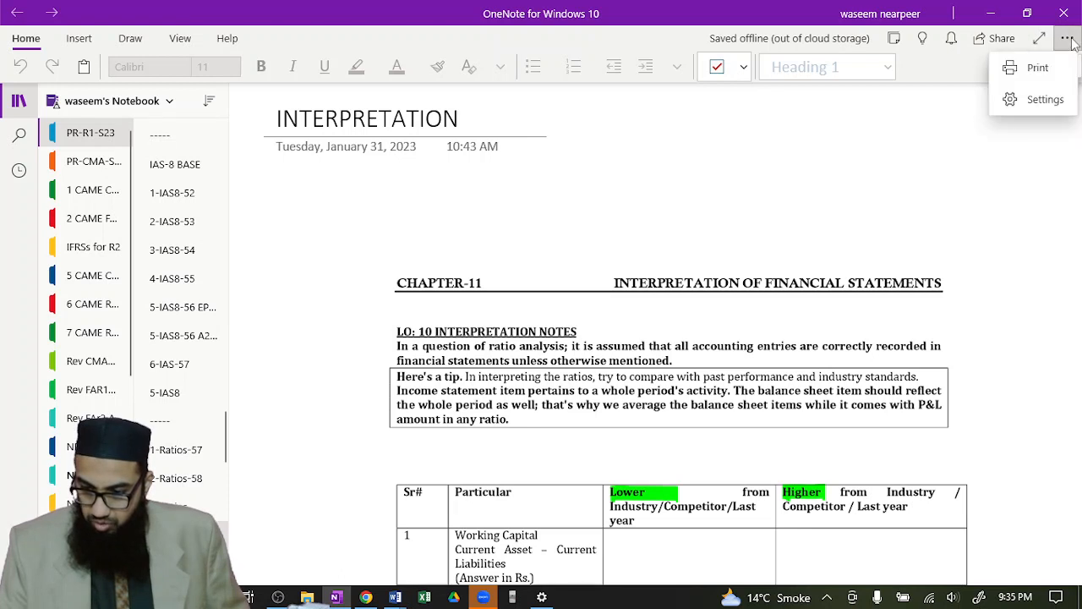
click(1046, 99)
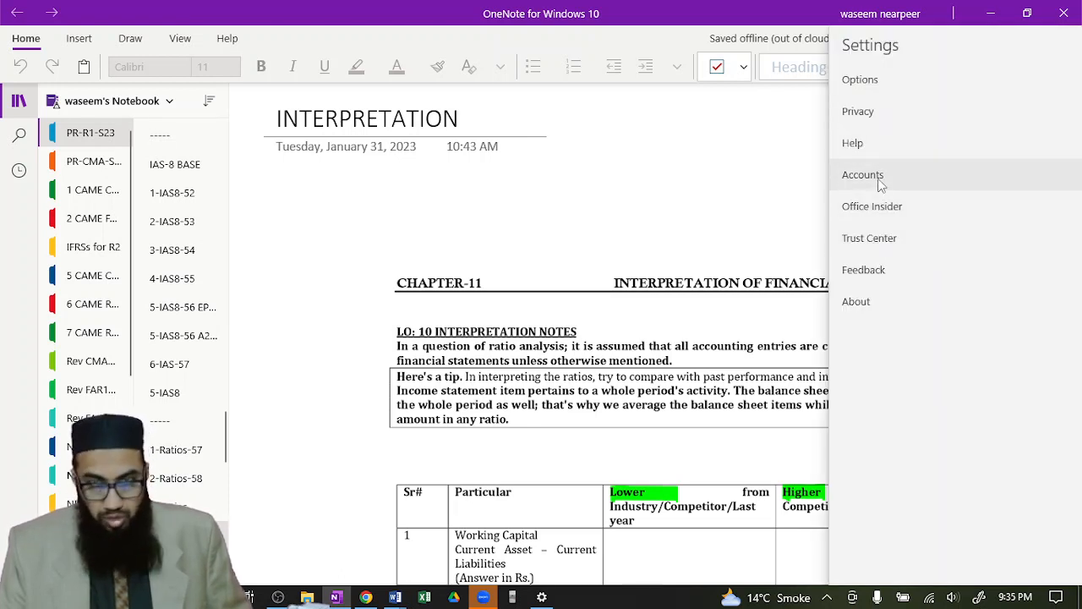
- Go to Accounts, choose Add account, and continue with a personal Microsoft account
click(862, 174)
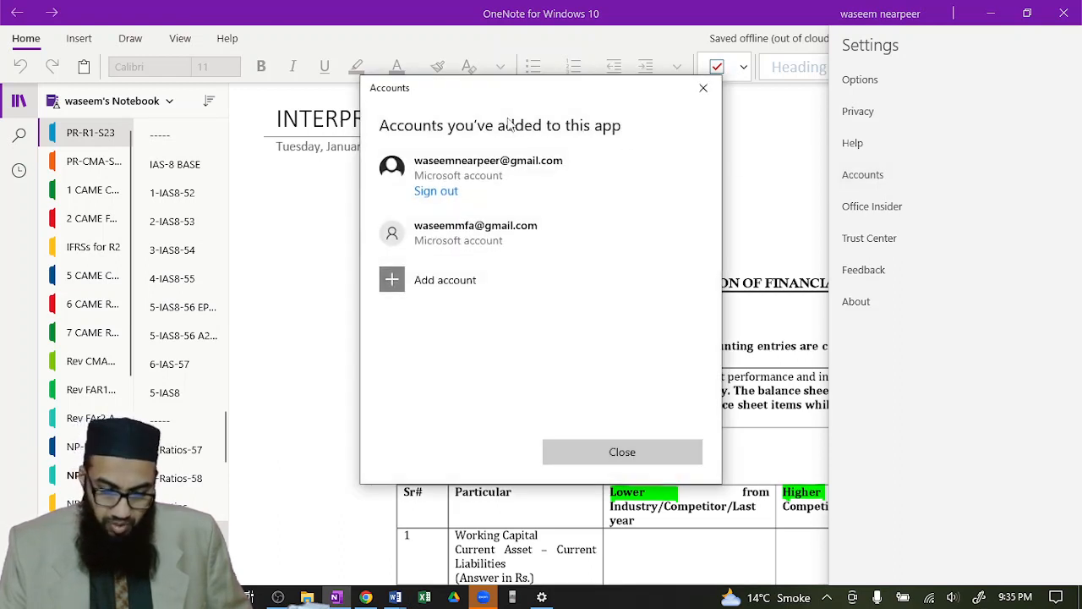
click(445, 280)
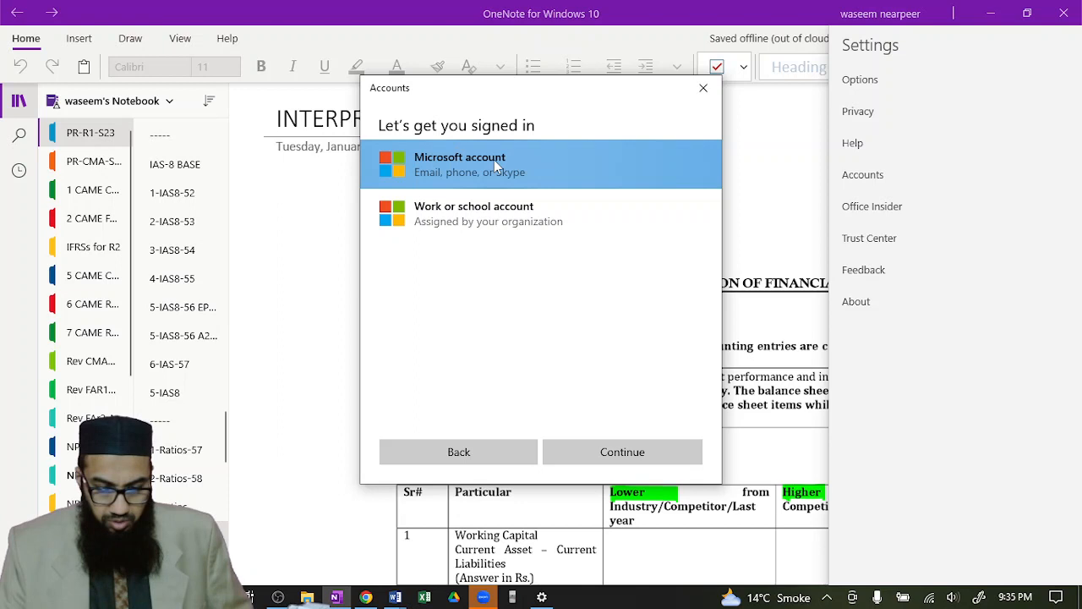
mouse_move(487, 482)
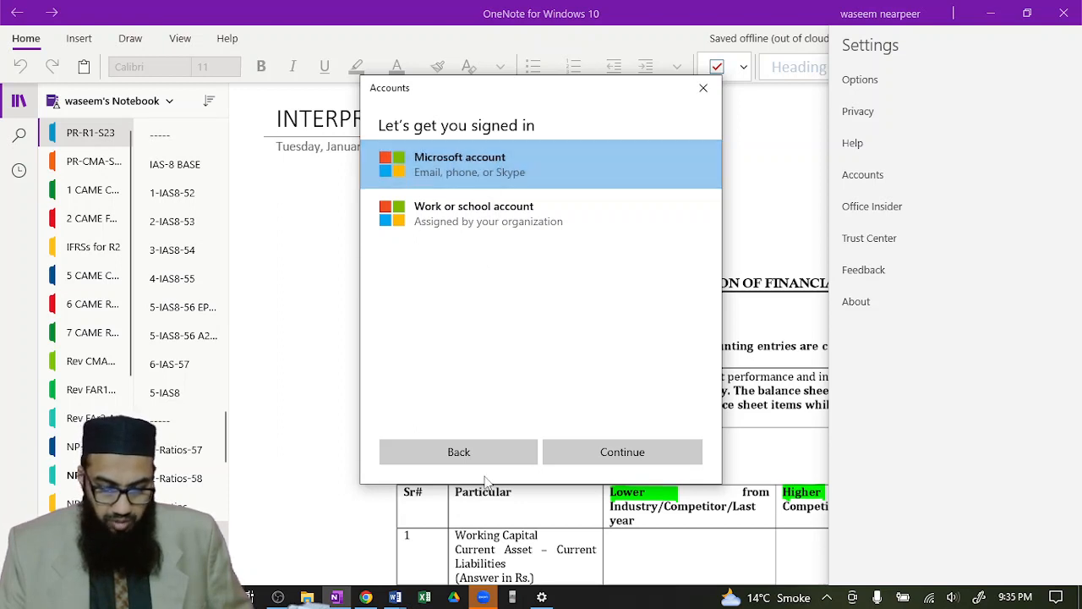
click(622, 451)
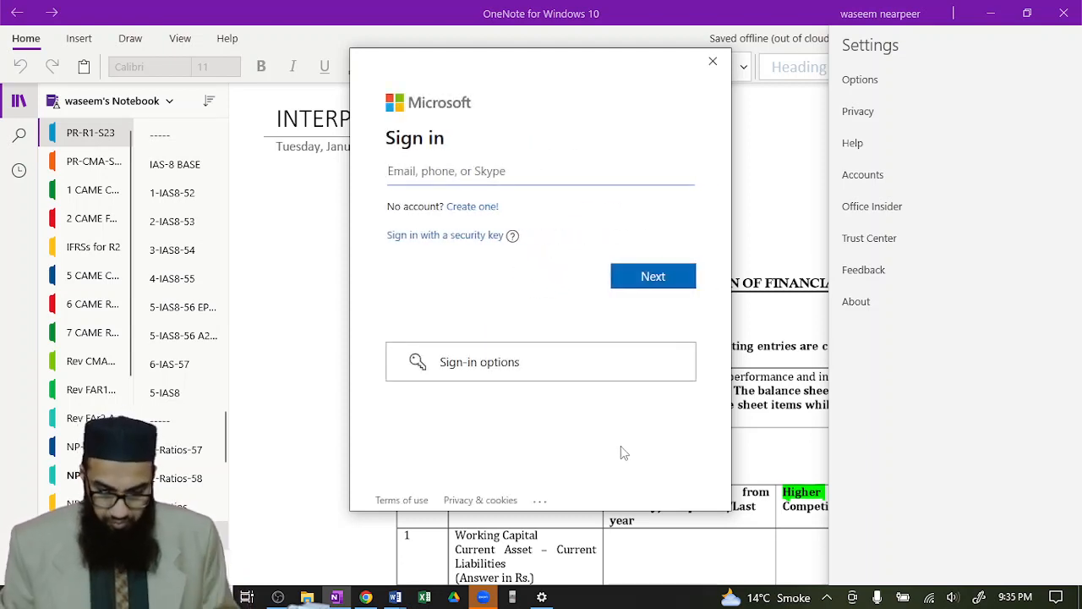
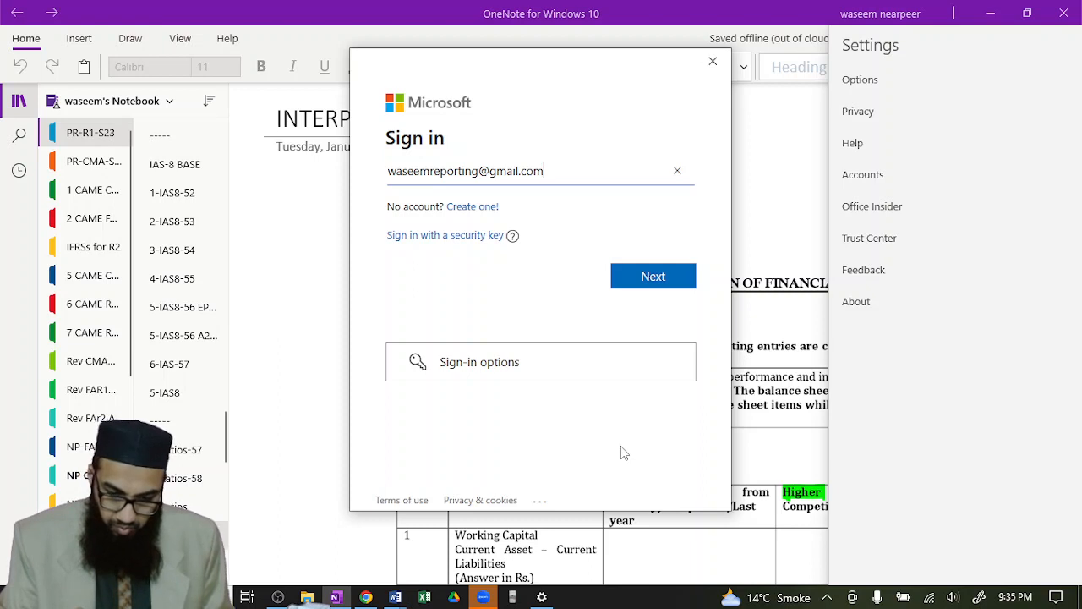
click(653, 275)
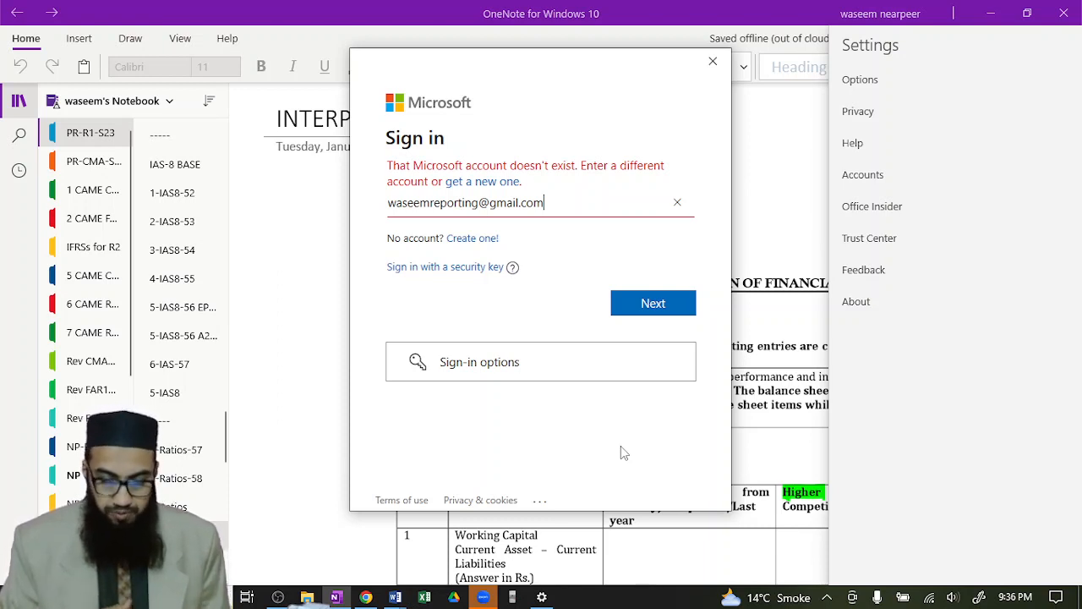
click(677, 202)
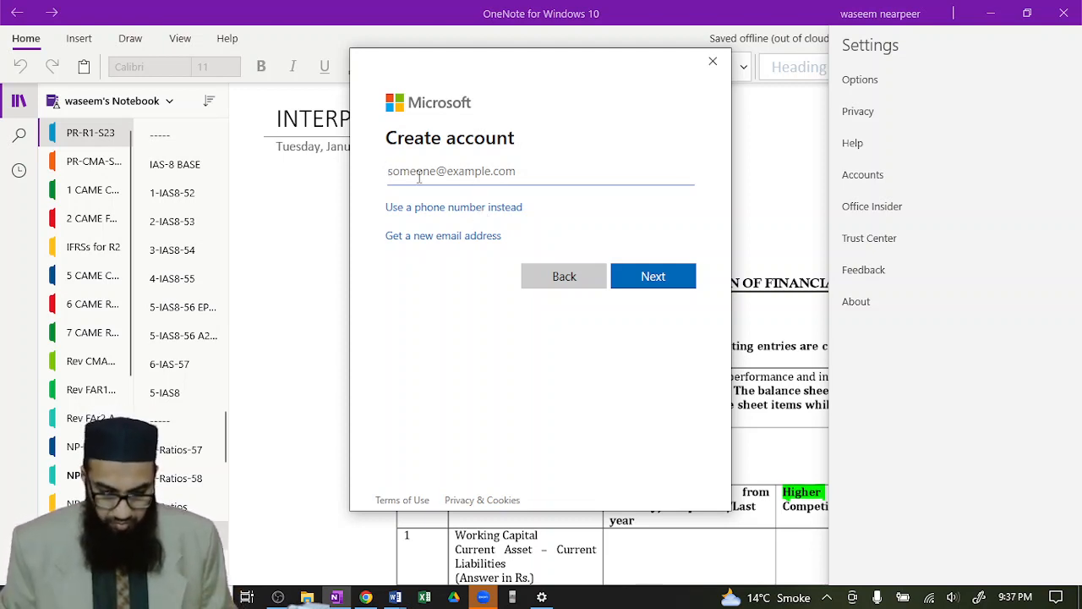
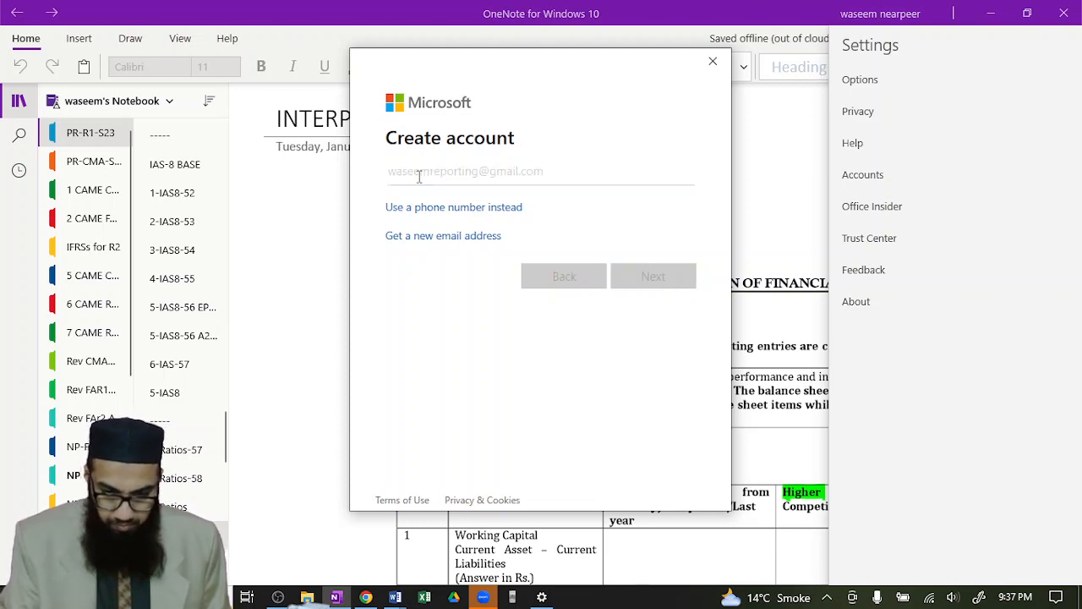
- Create the Microsoft account for the Gmail address, submitting password, name and country/region
click(653, 275)
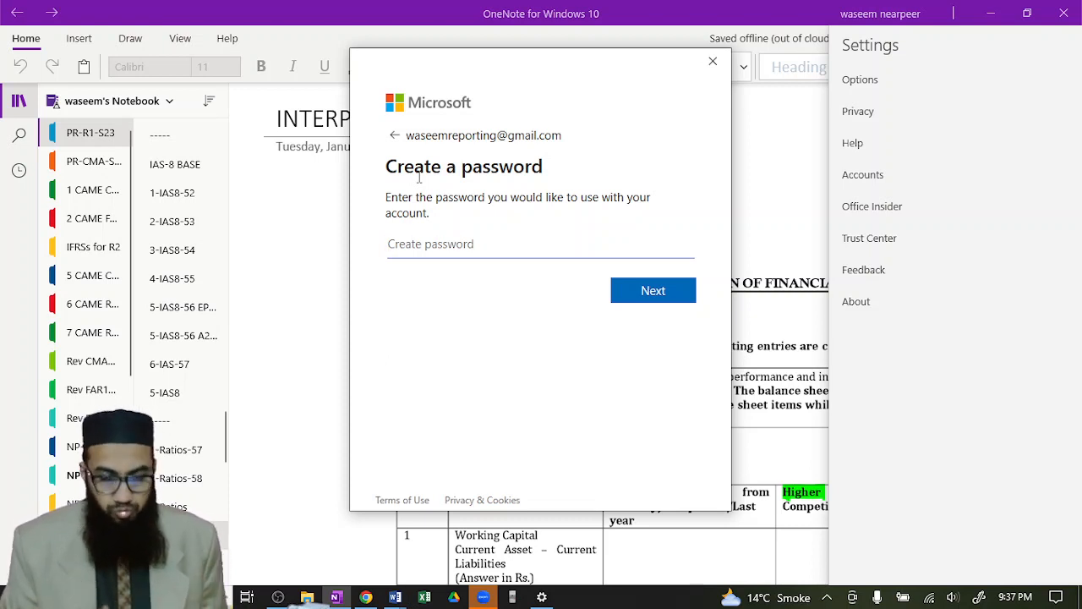
click(653, 290)
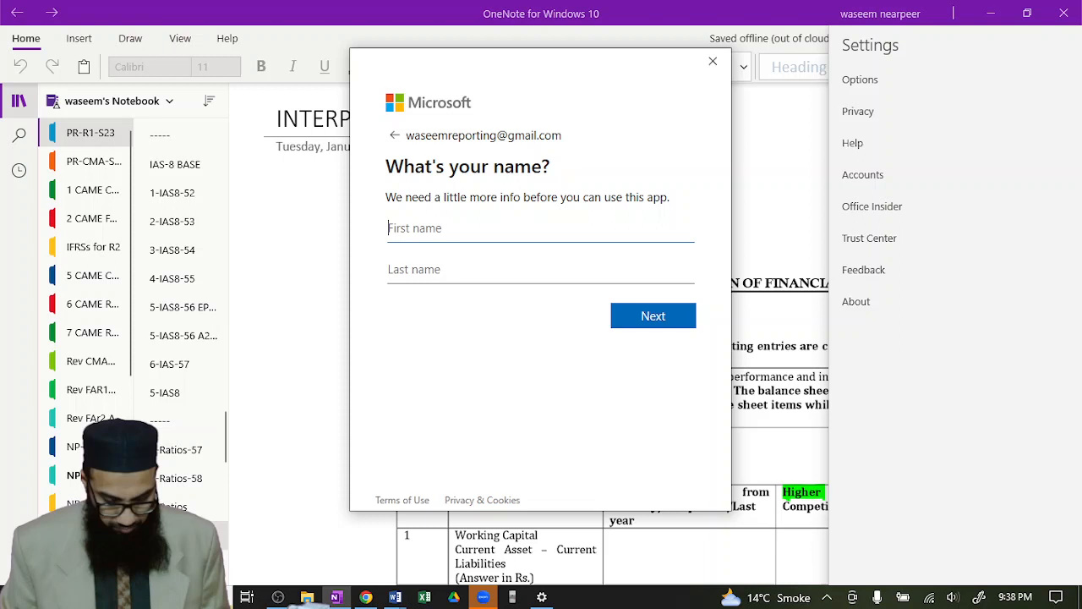
click(653, 315)
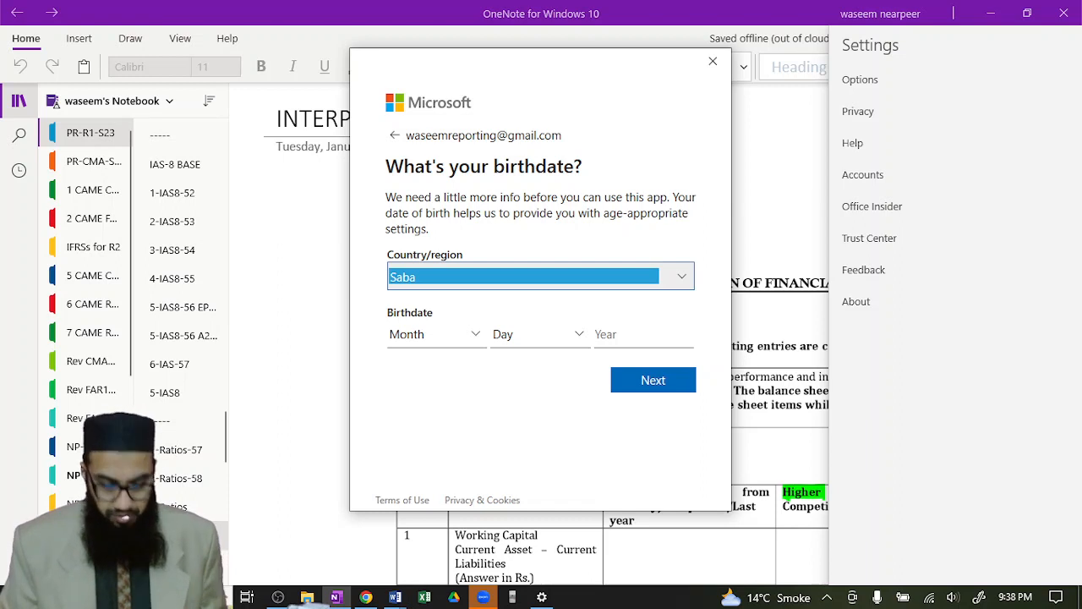
click(653, 380)
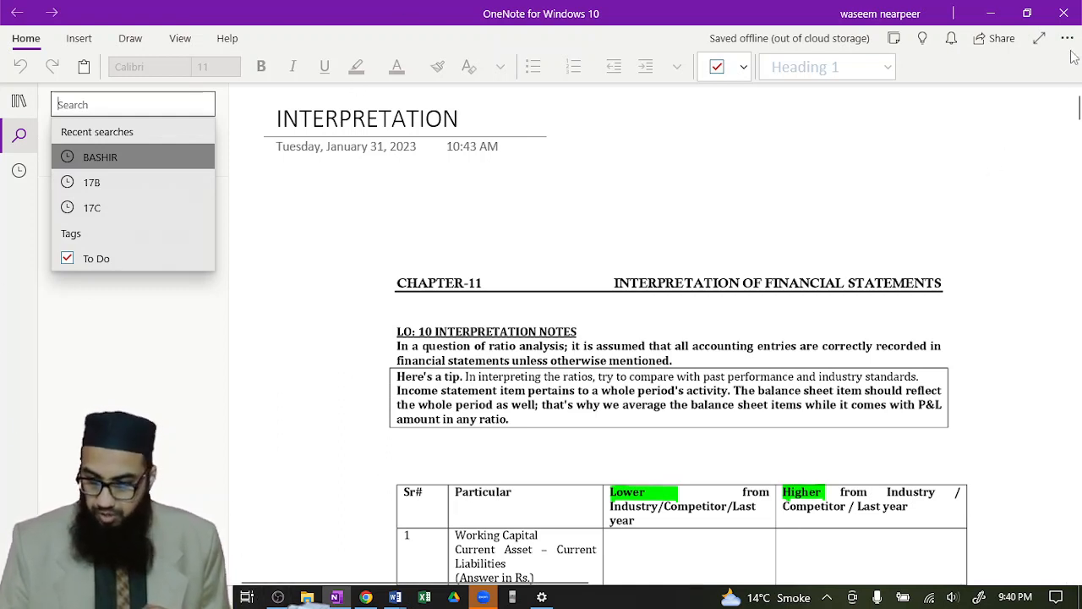
click(1067, 38)
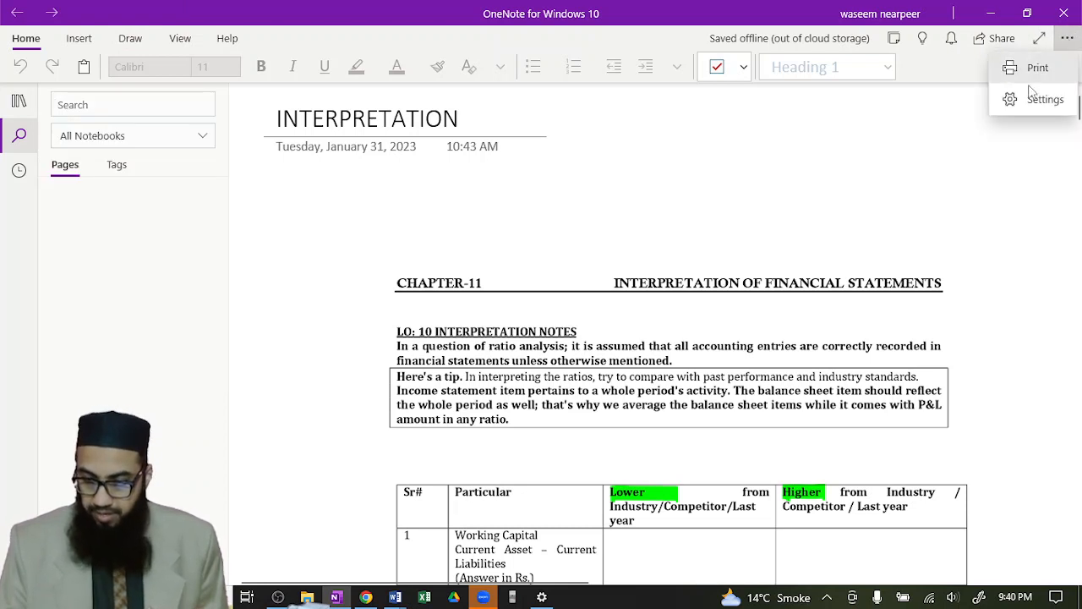
click(1046, 99)
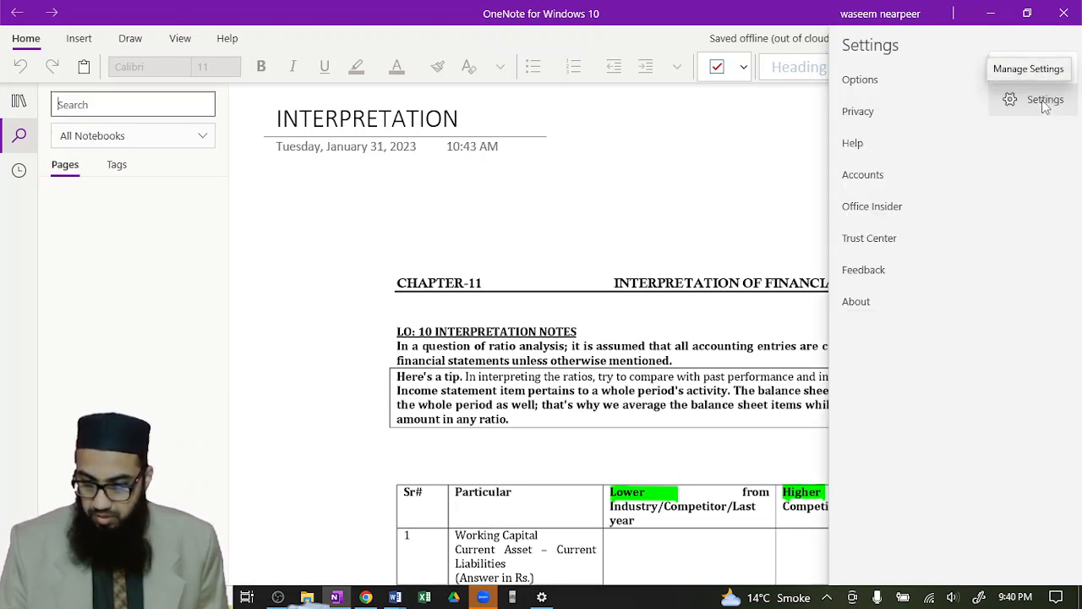
click(862, 174)
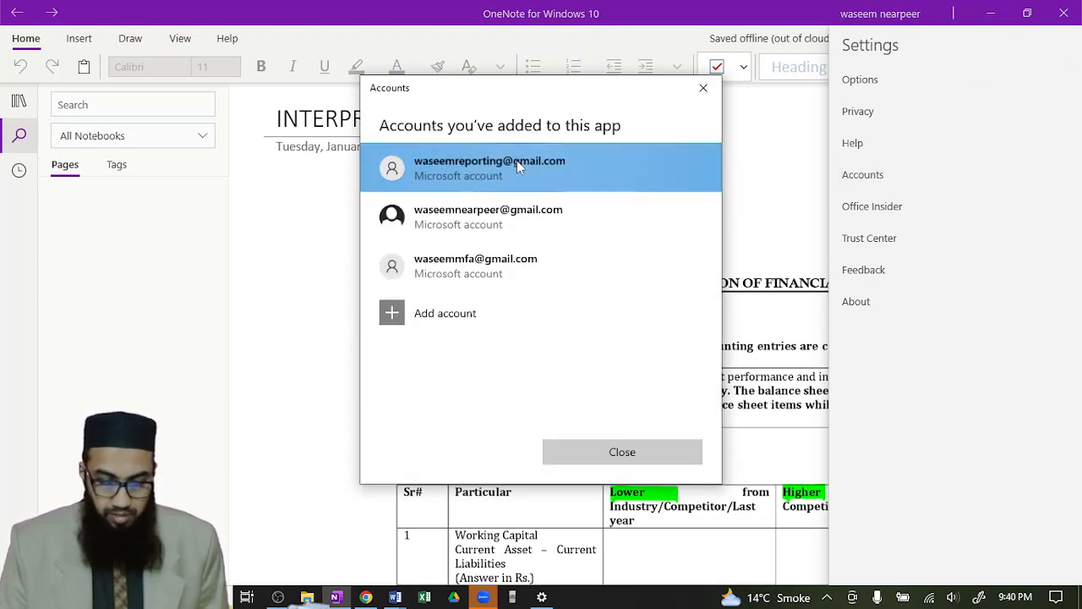
mouse_move(635, 432)
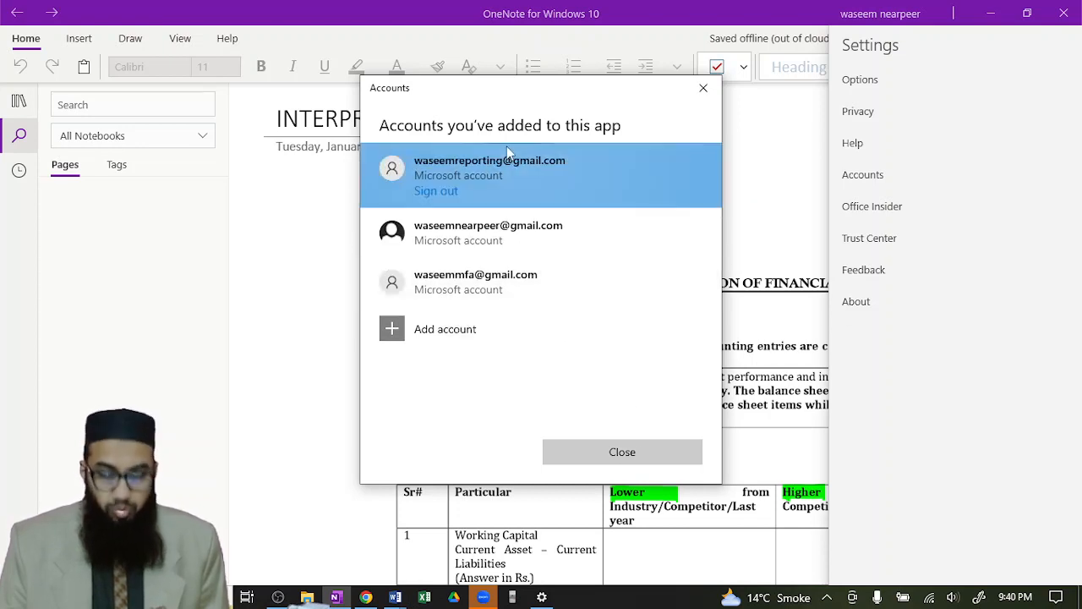
click(622, 451)
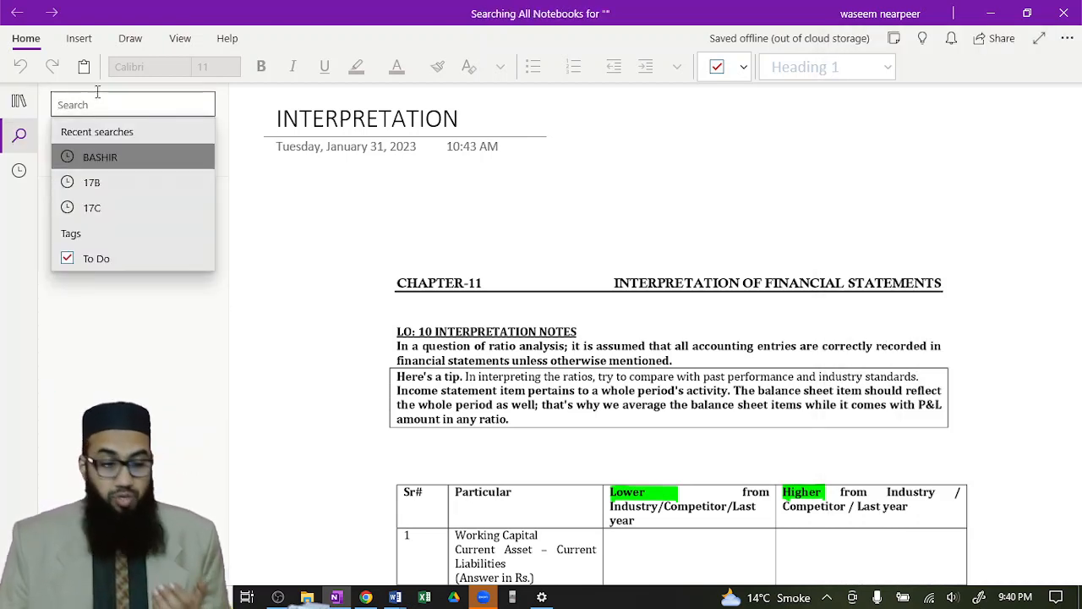
mouse_move(13, 92)
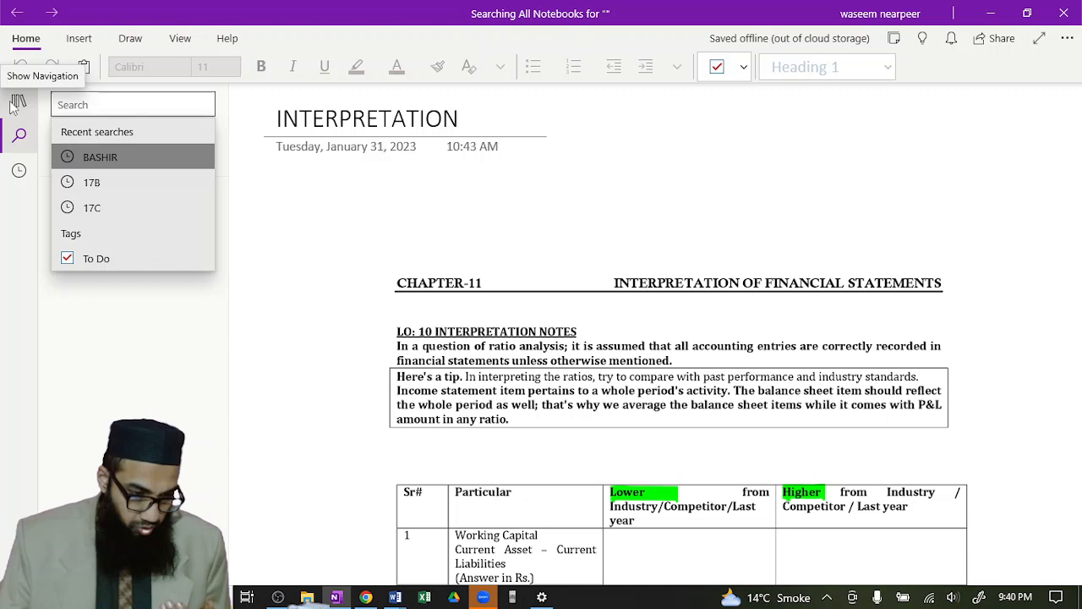
- Show the navigation pane, select section PR-R1-S23, and open page 3-IAS8-54
click(19, 100)
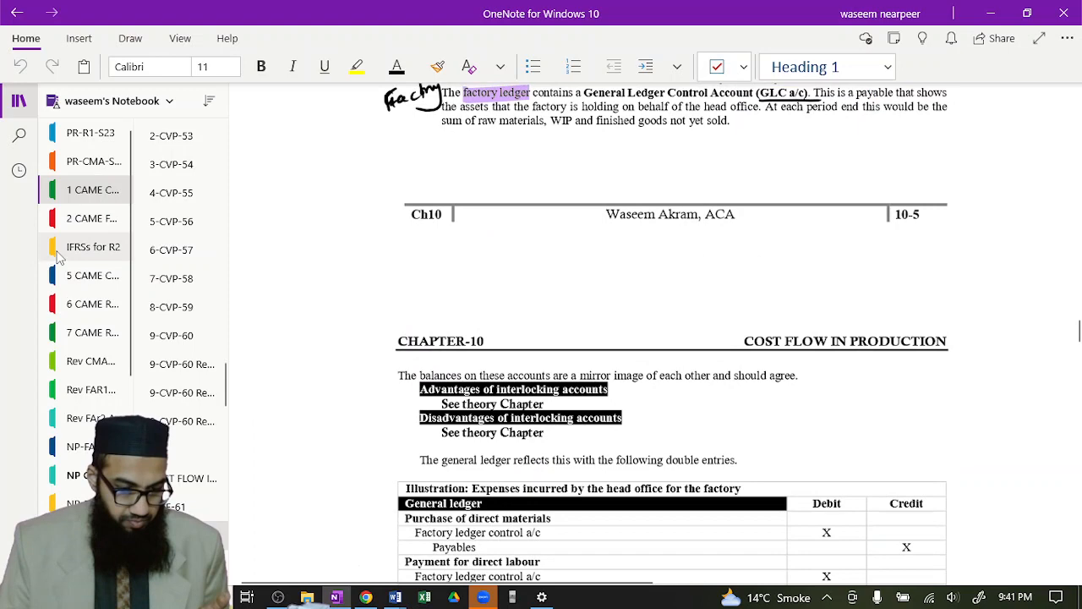
click(91, 219)
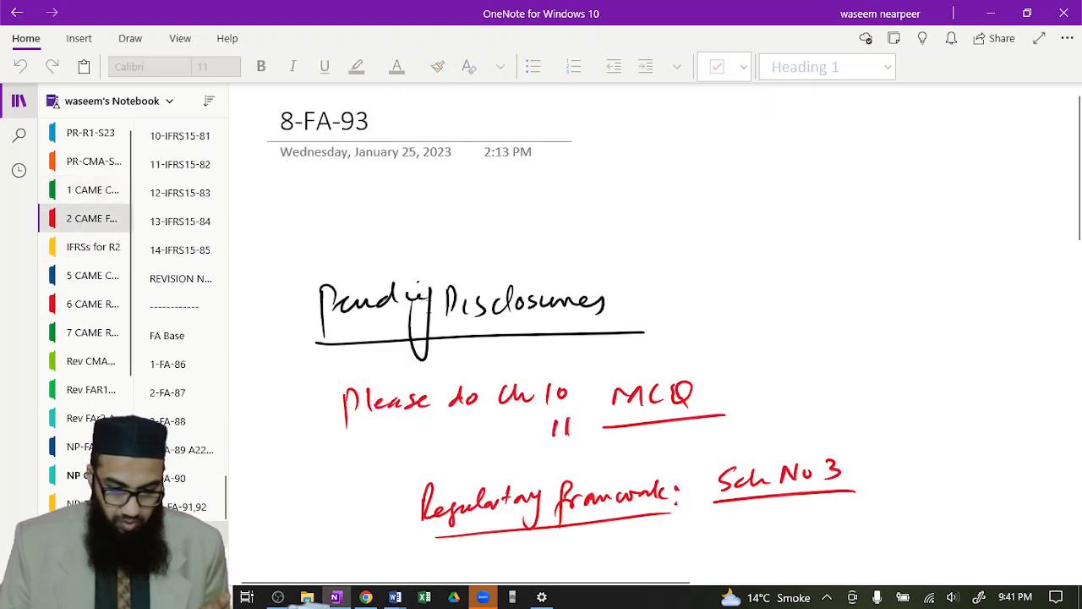
scroll(down, 3)
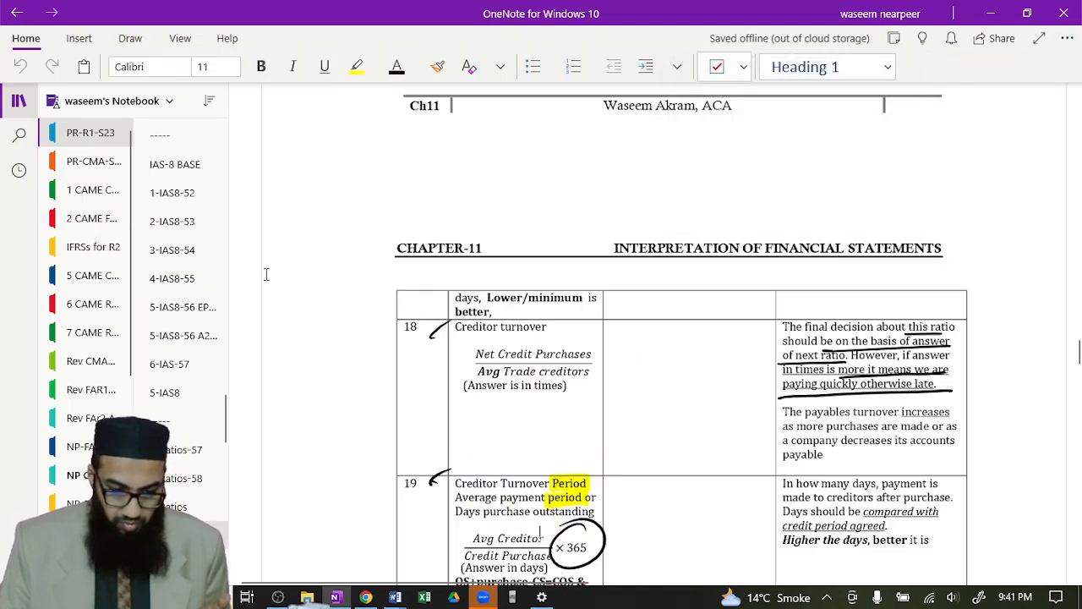
click(172, 250)
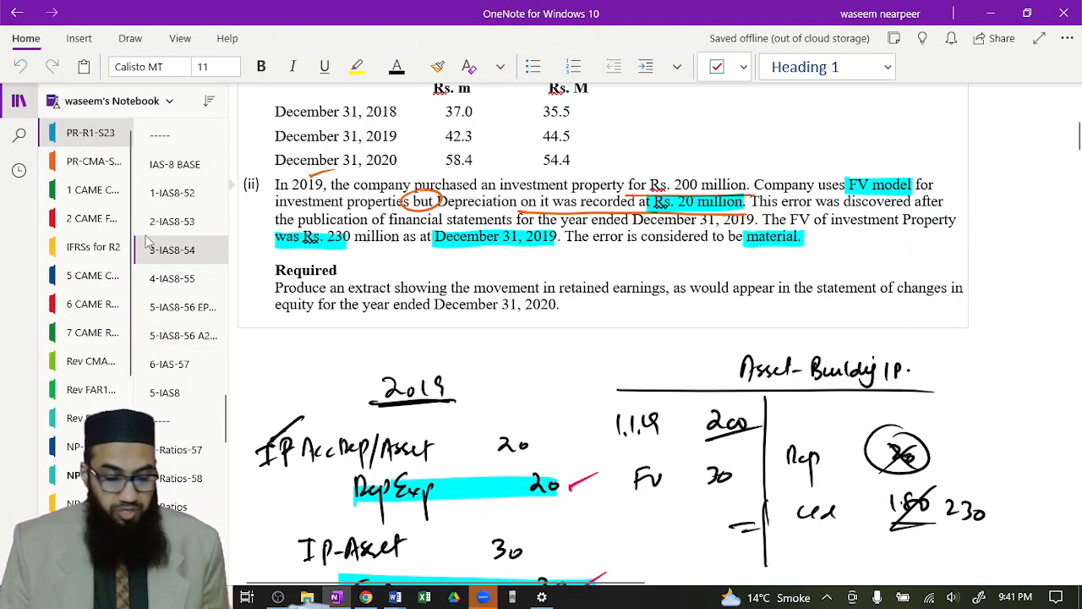
mouse_move(94, 161)
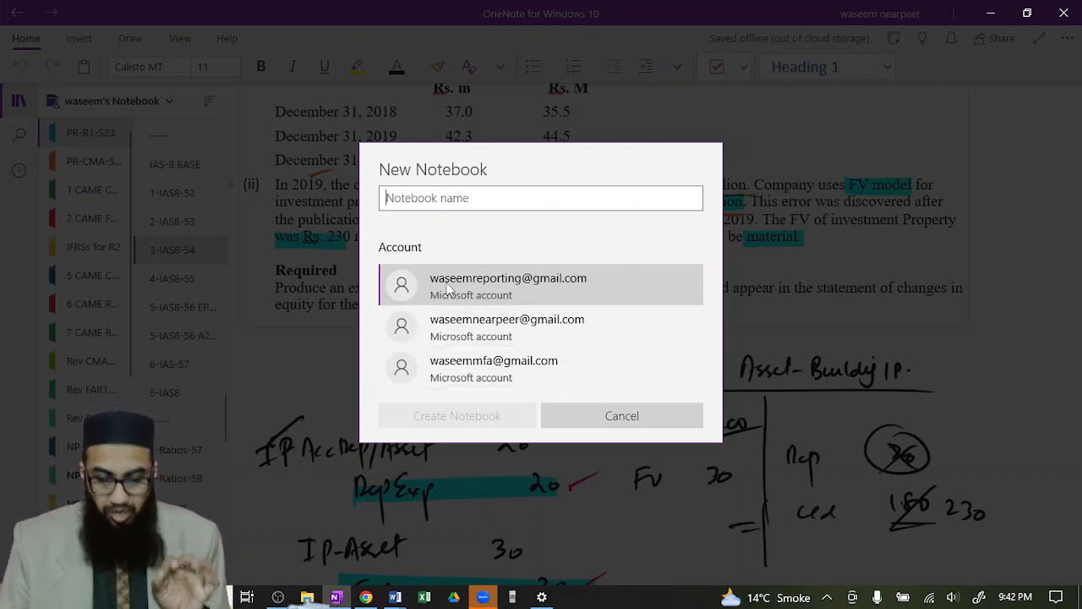
mouse_move(486, 291)
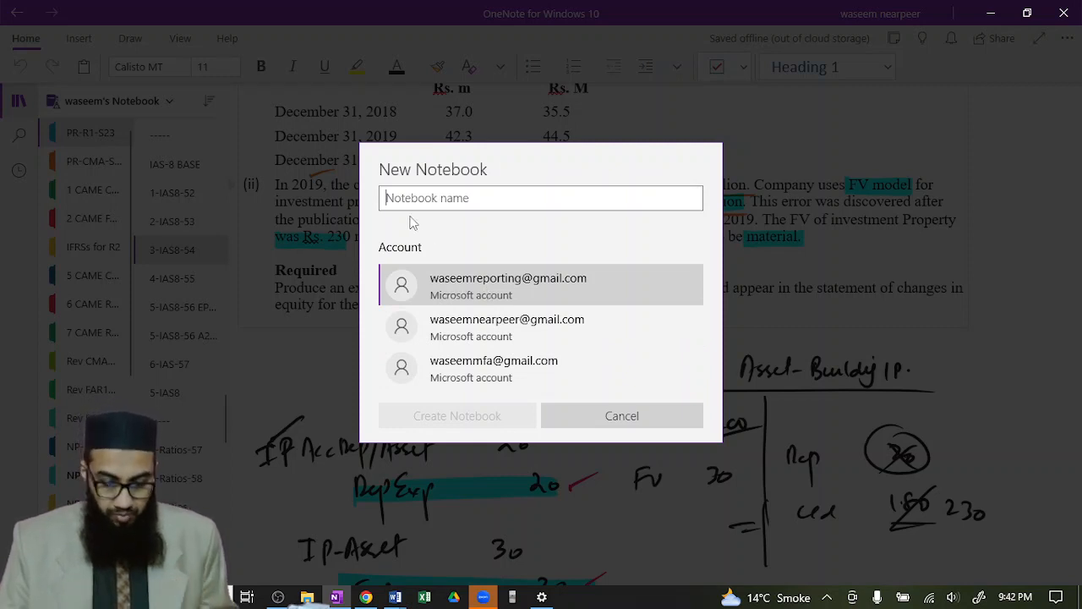
- Name the notebook waseemREPORTING, attempt creation, and dismiss the internet-connection error
text(w)
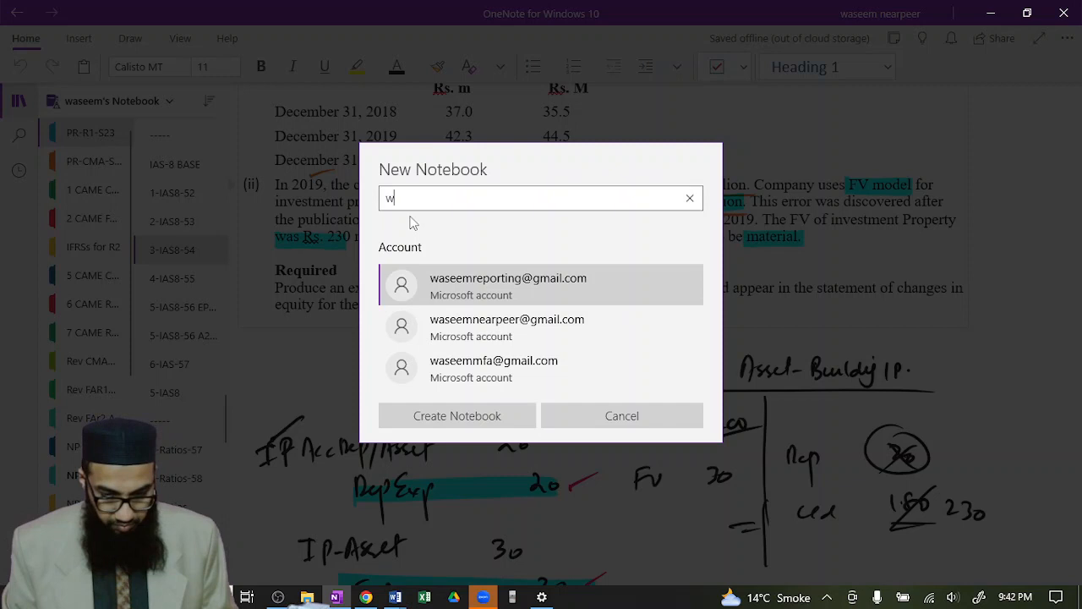
text(aseemR)
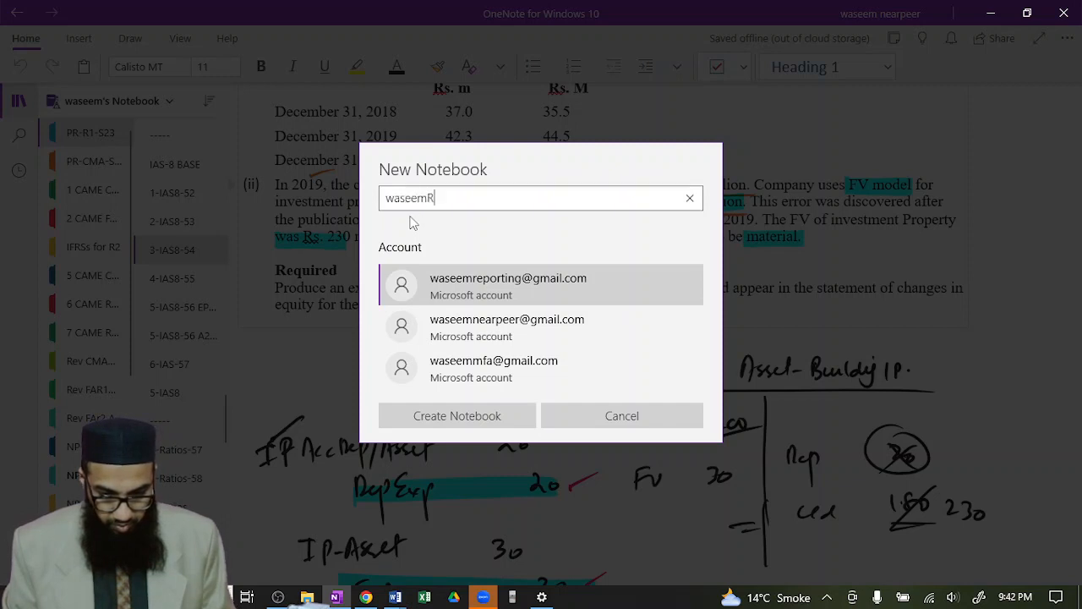
text(EPORTIN)
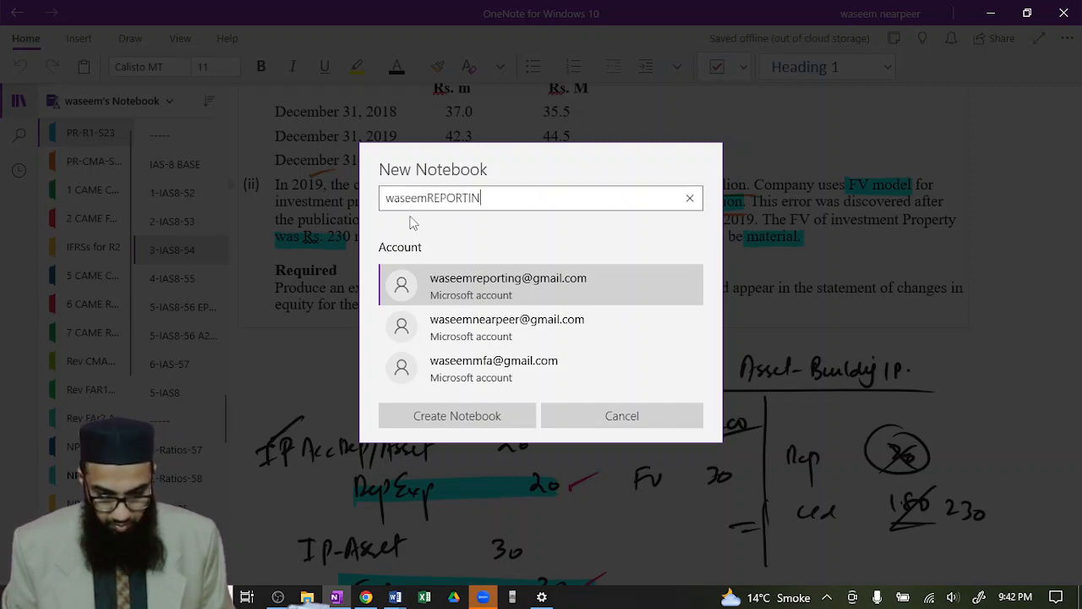
text(G)
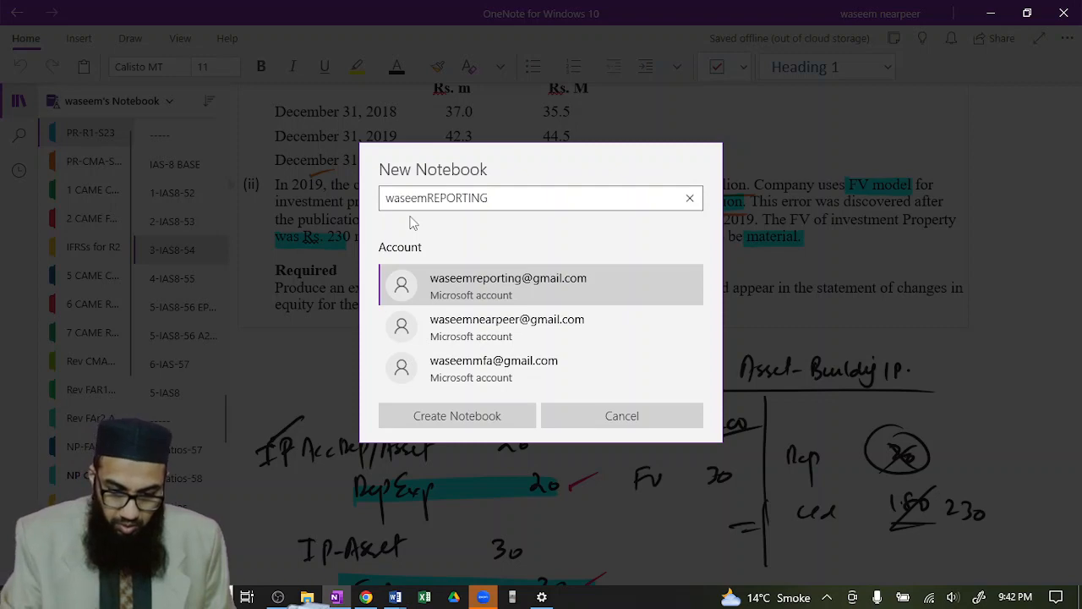
click(457, 416)
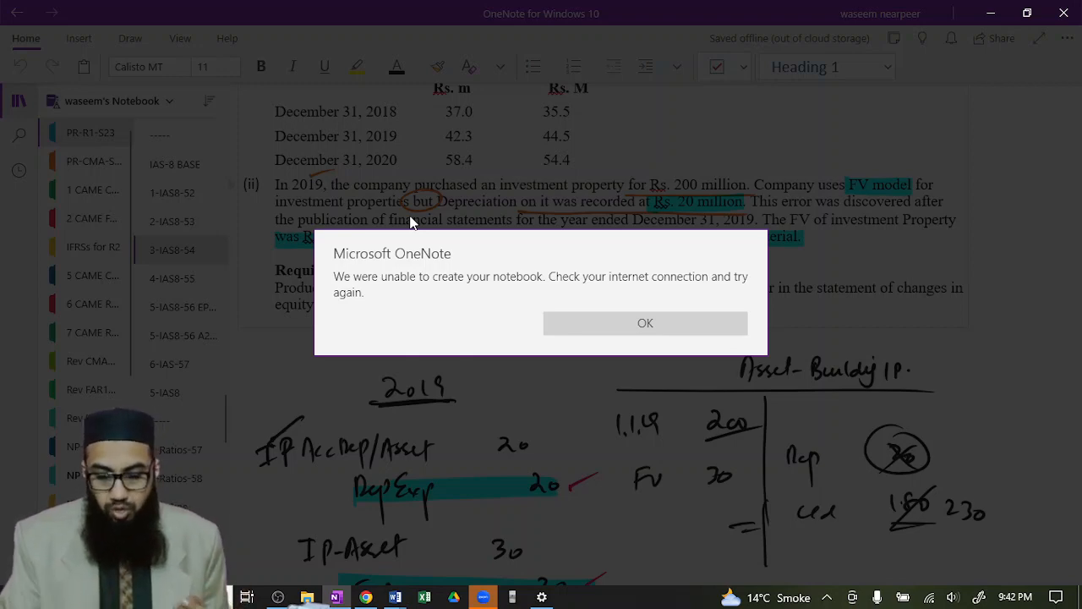
click(645, 322)
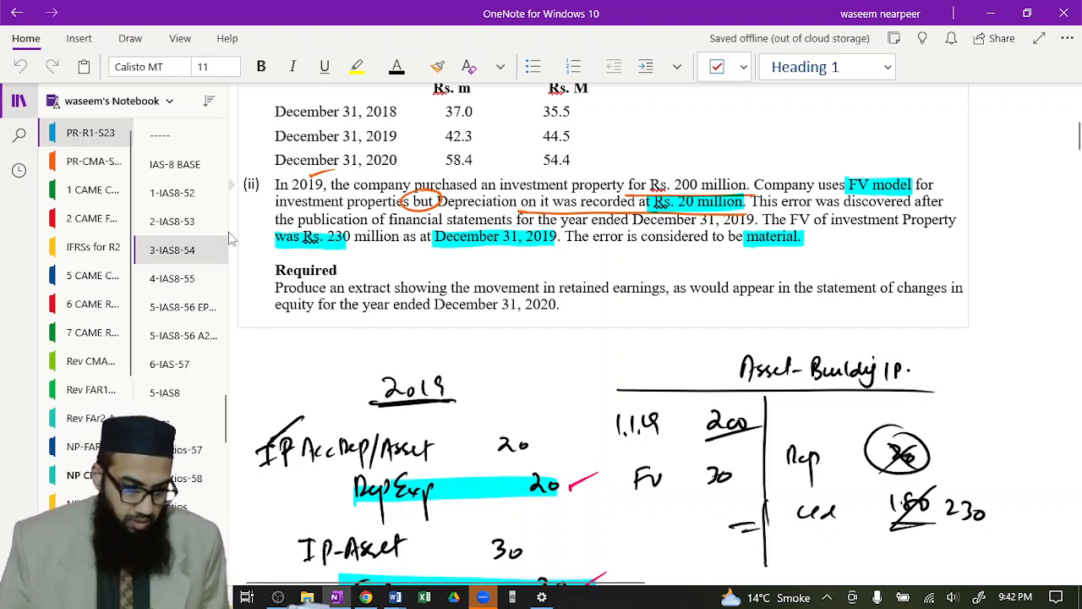
- Check More Notebooks and cancel, then reopen the notebook list and choose Add account
click(109, 101)
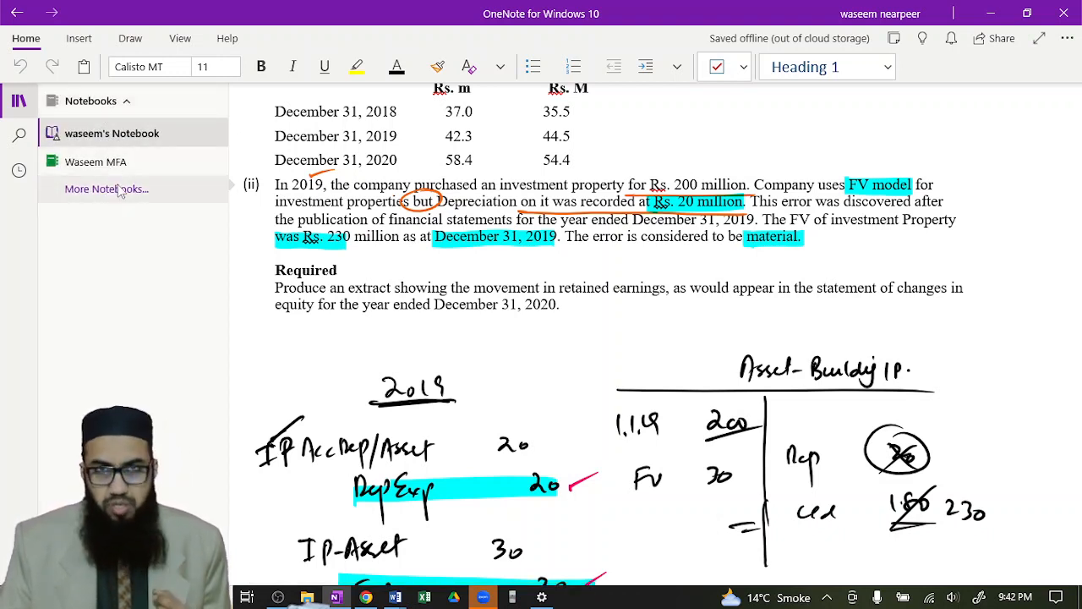
click(106, 189)
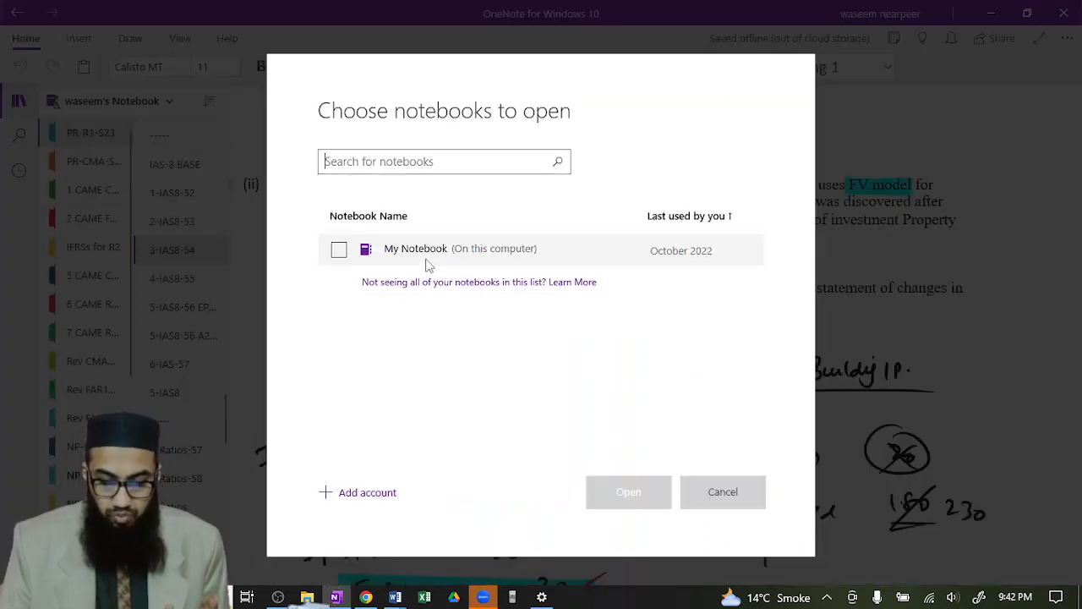
mouse_move(497, 399)
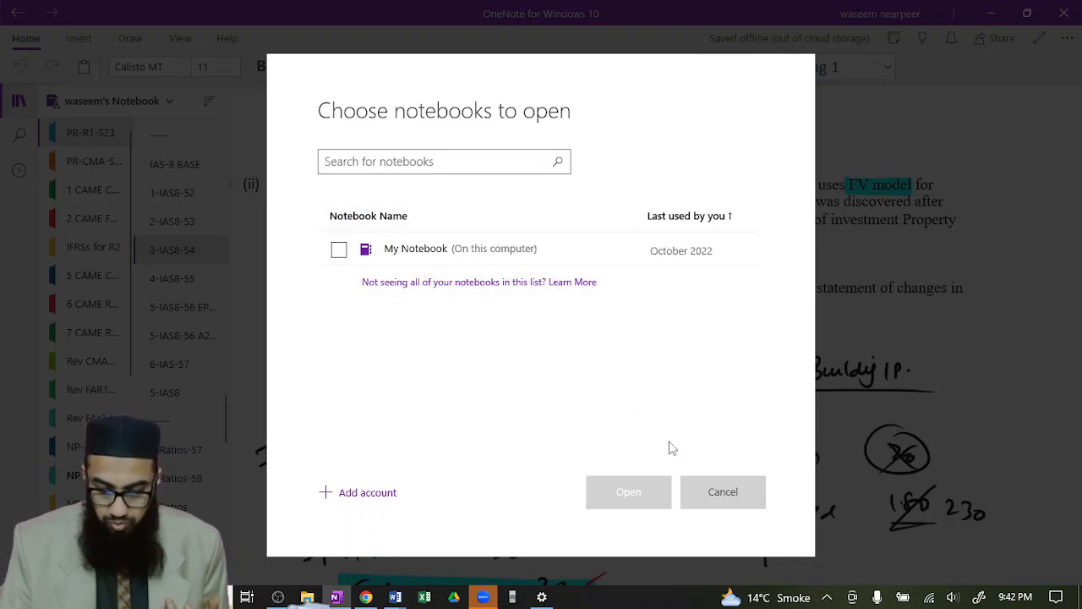
click(722, 491)
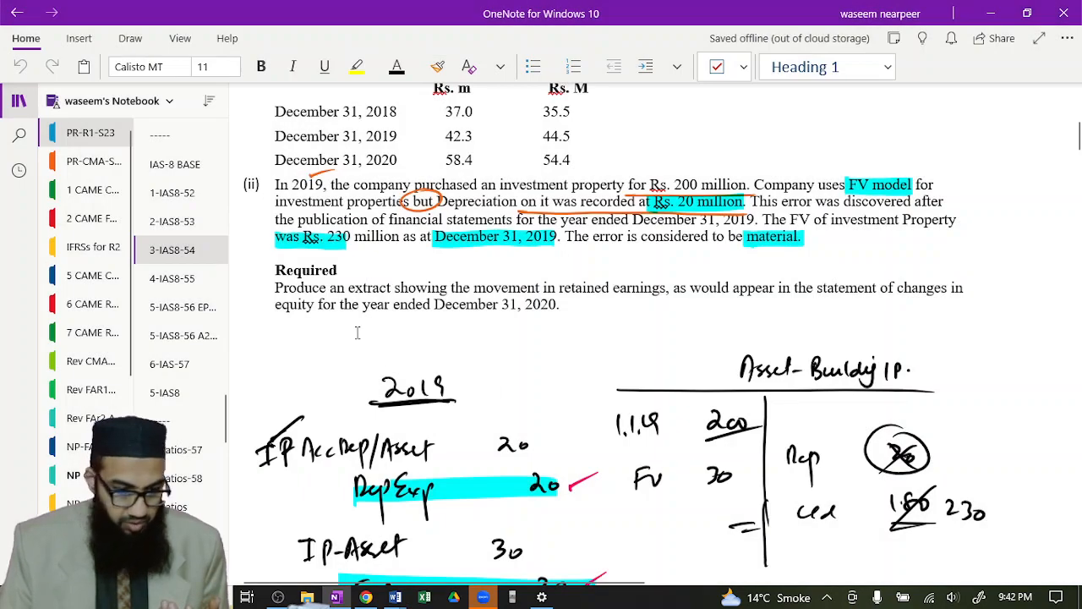
click(114, 101)
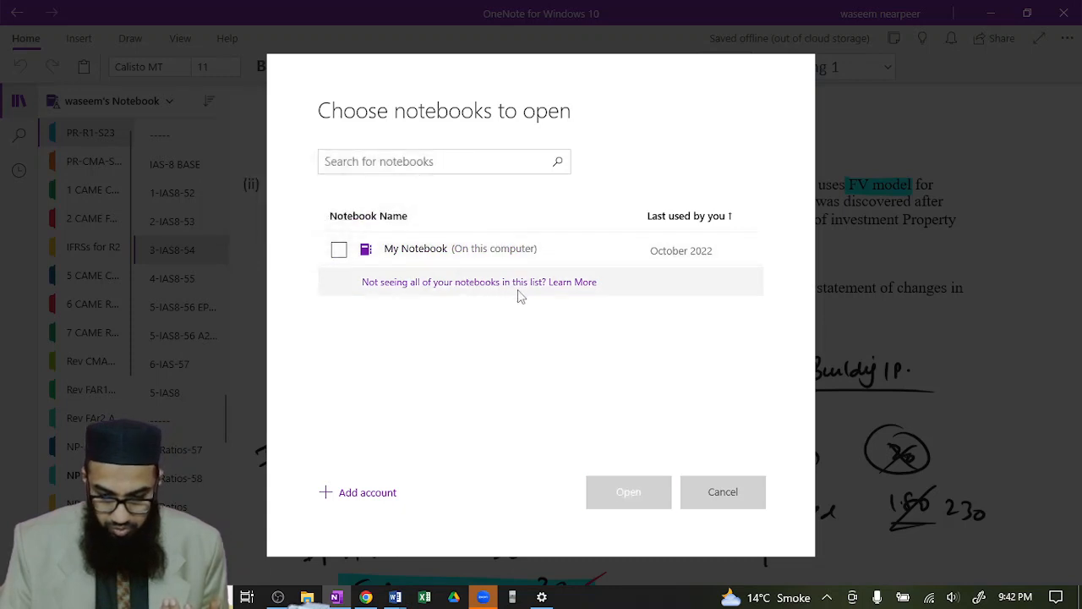
mouse_move(367, 492)
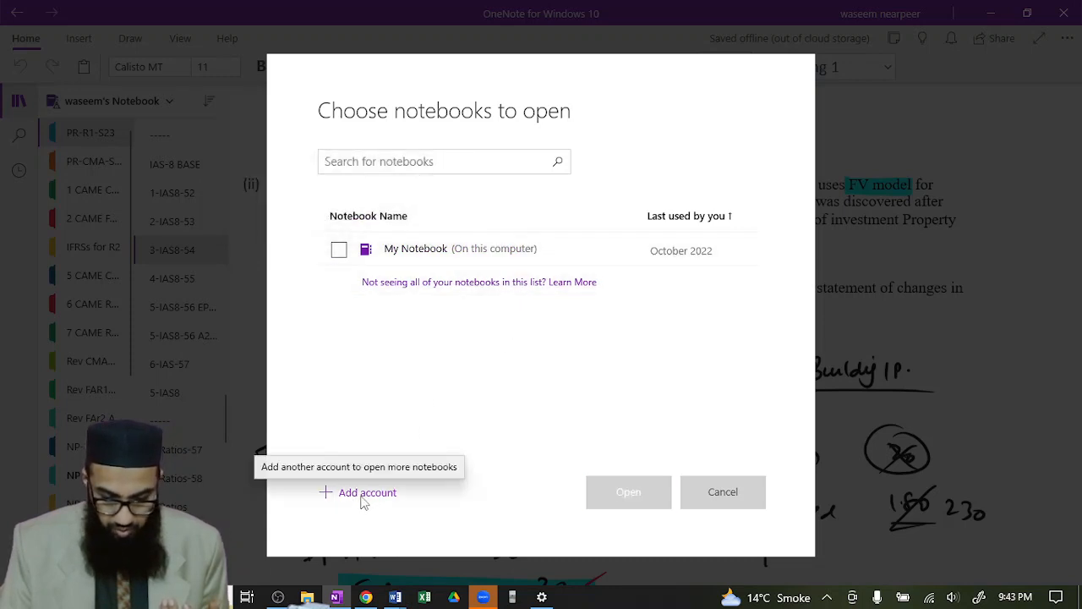
click(367, 492)
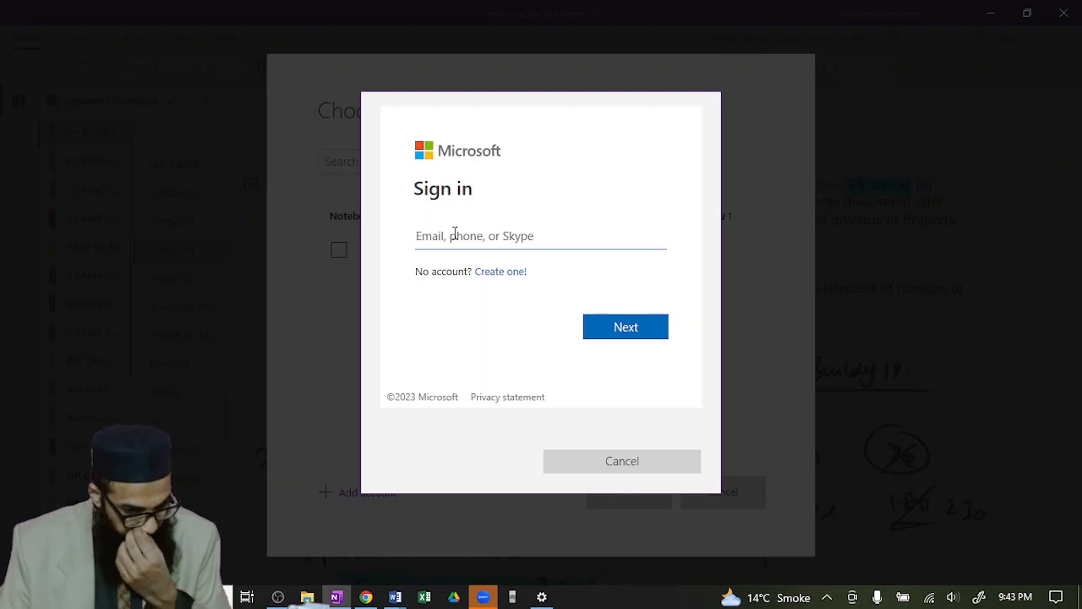
mouse_move(488, 304)
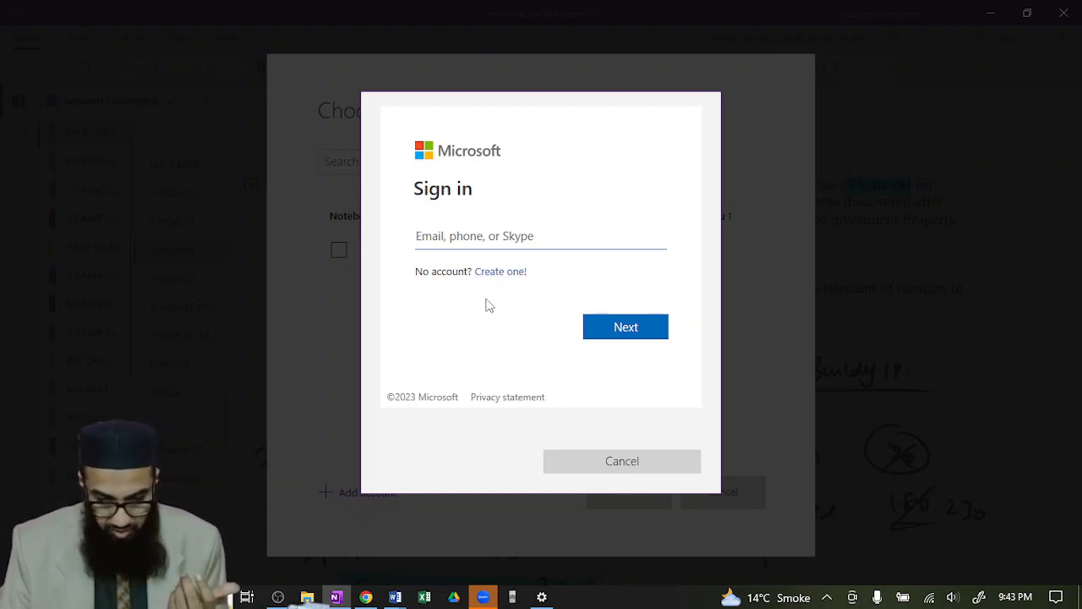
mouse_move(562, 410)
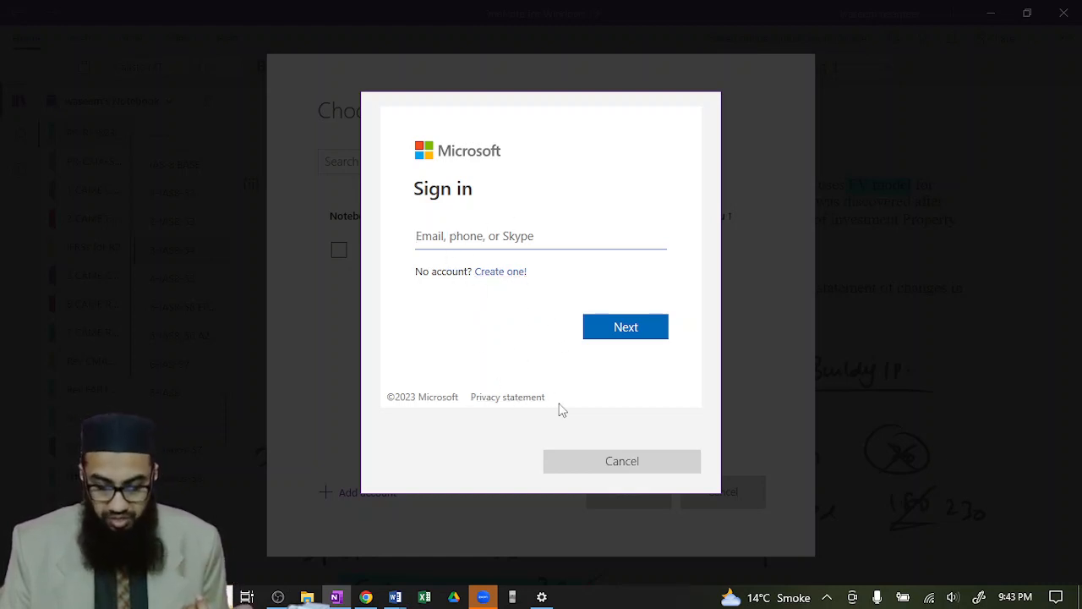
- Review the other notebooks available, cancel without opening any, and start a new notebook
click(621, 460)
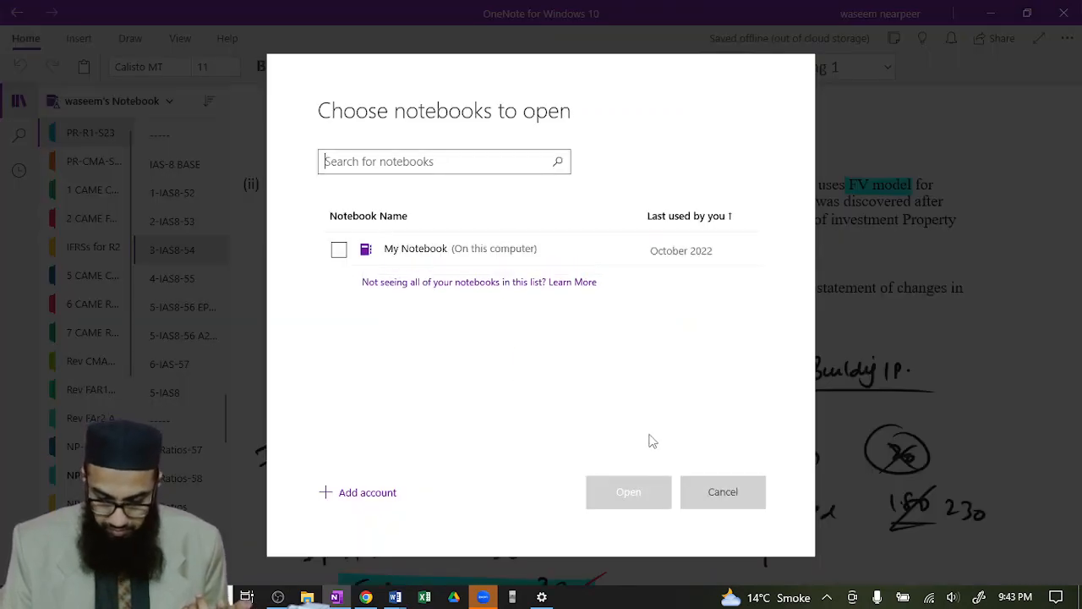
click(722, 491)
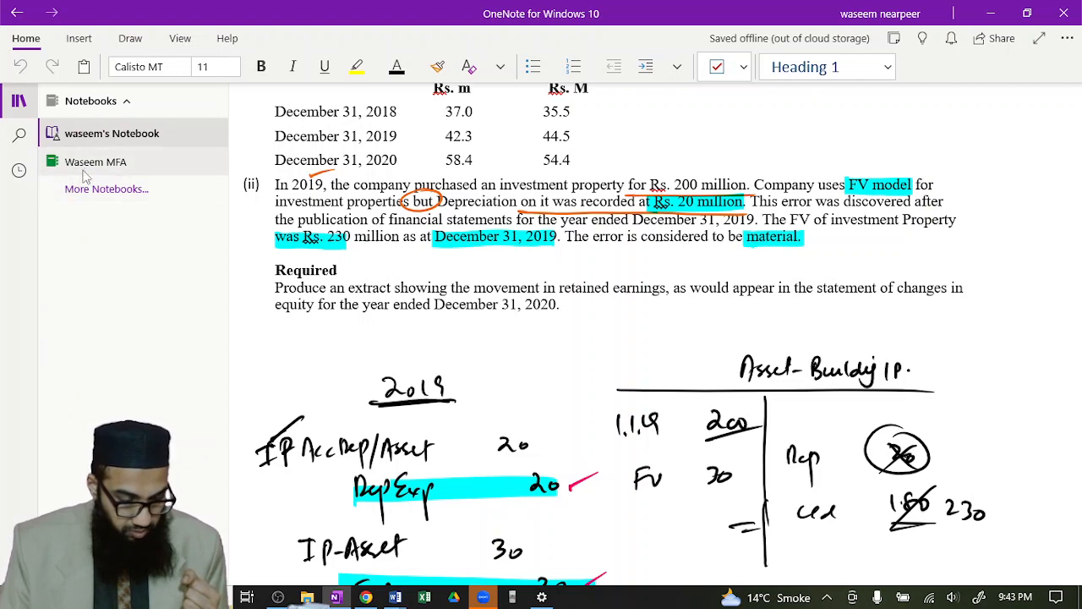
click(106, 188)
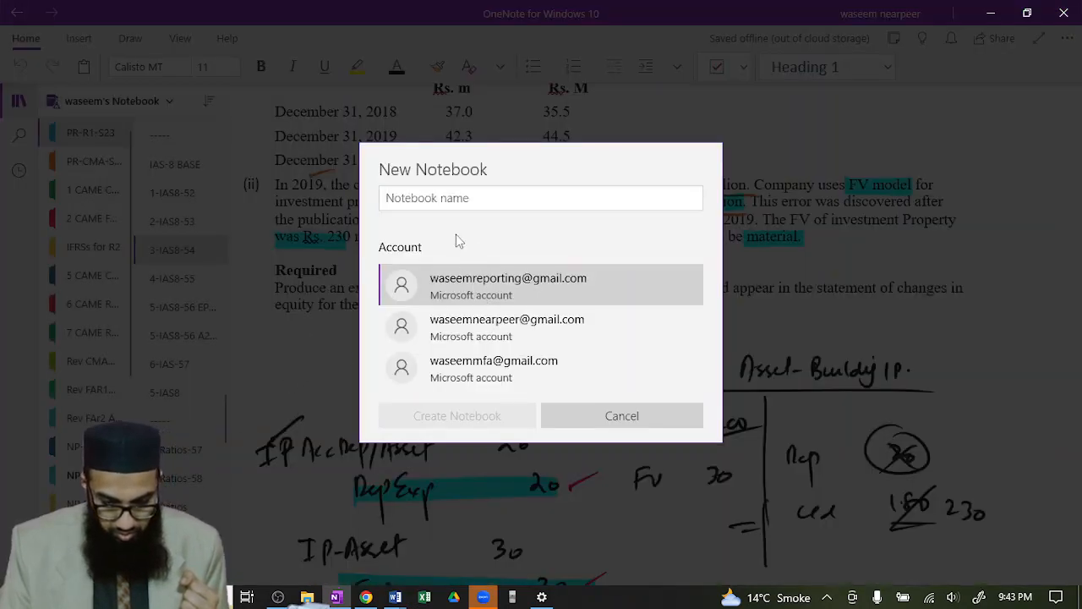
- Enter waseemREPORTING as the notebook name on the reporting account and create it
click(540, 197)
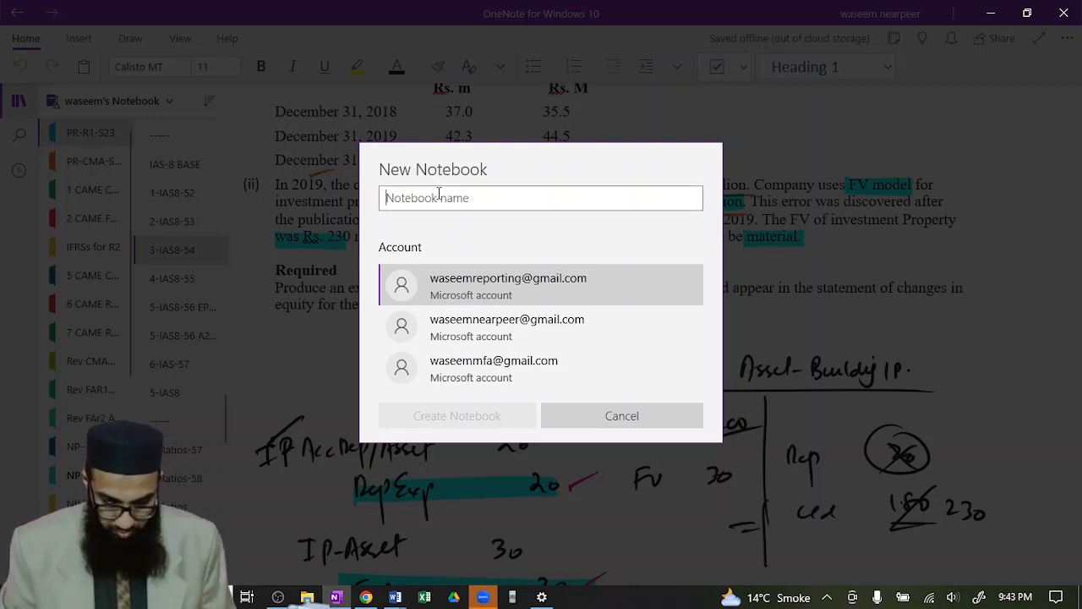
text(waseem)
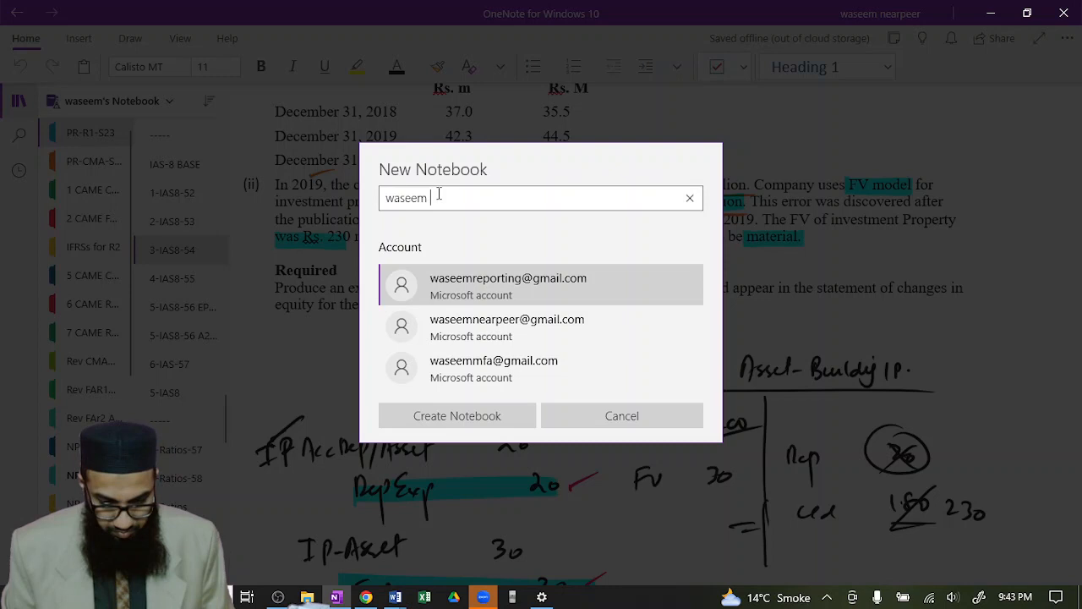
text(REPORTING)
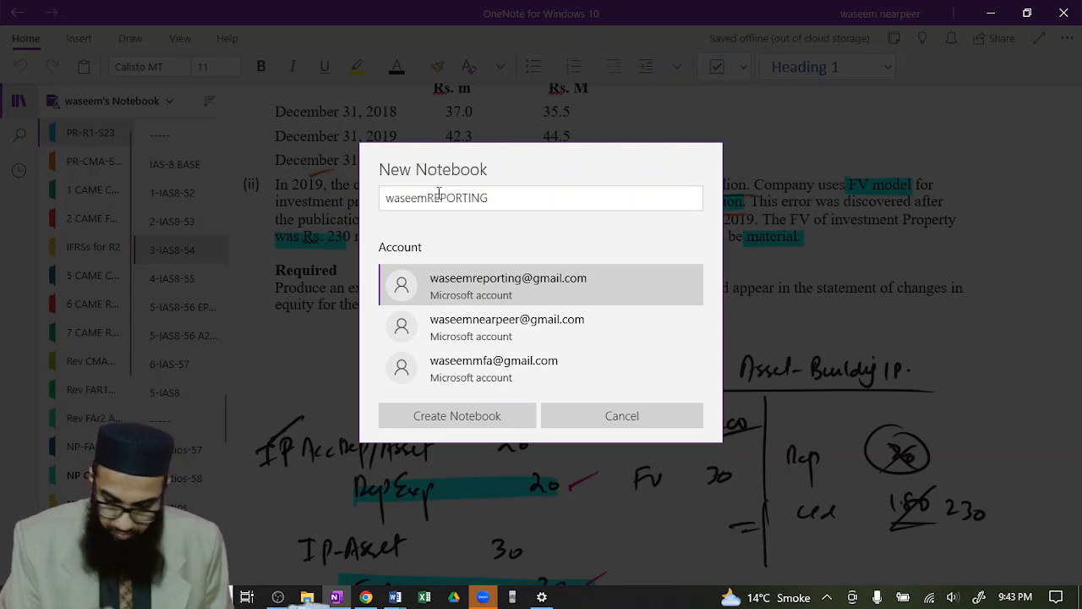
click(456, 415)
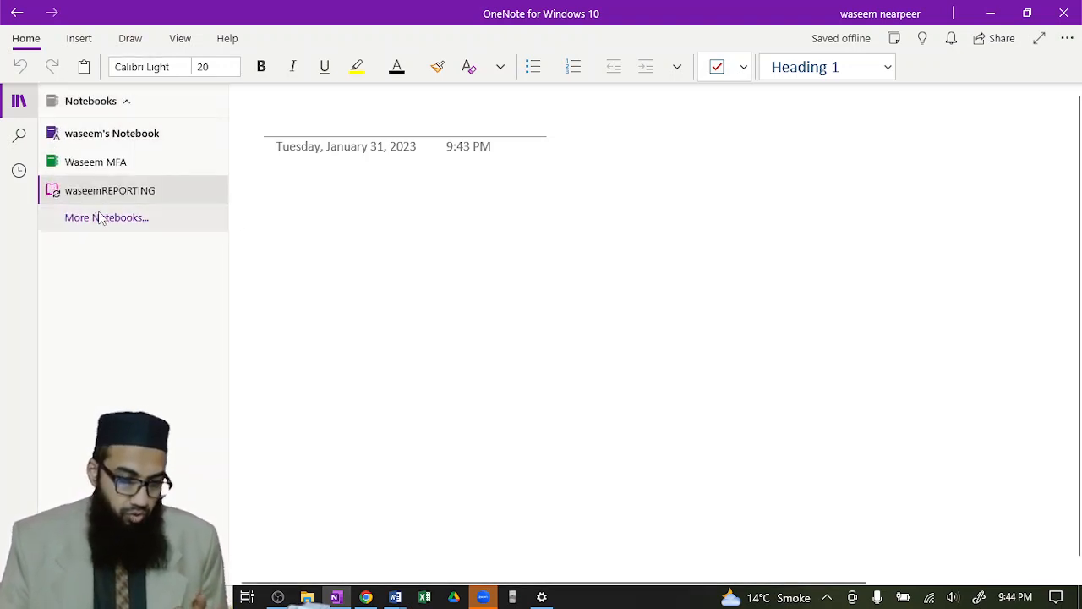
- Open the waseemREPORTING notebook and view its sync status, which reports no internet connection
click(110, 189)
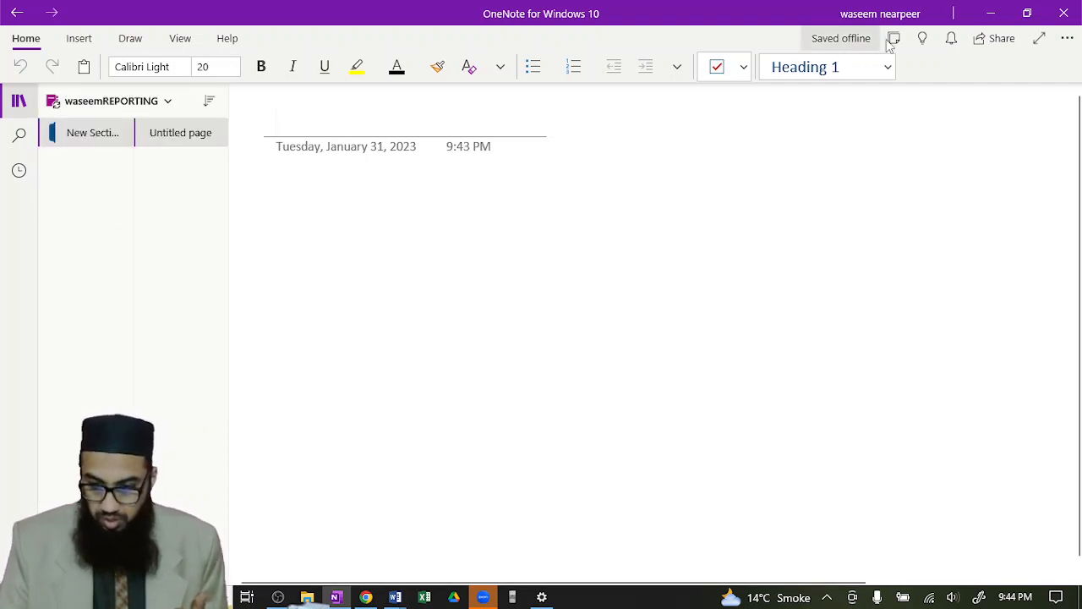
click(841, 38)
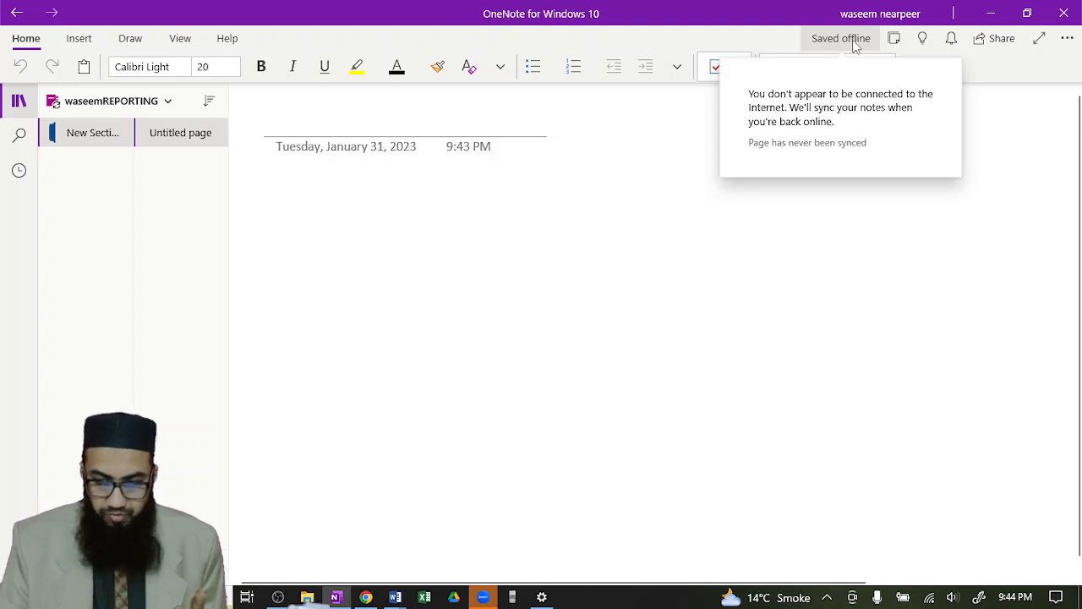
mouse_move(966, 108)
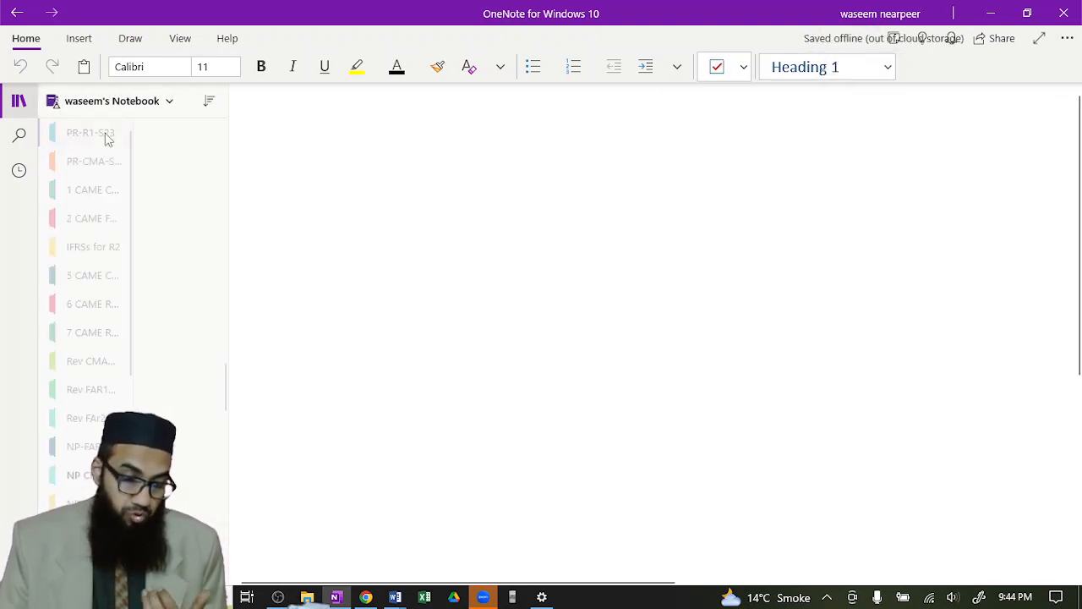
- Right-click the NP R2 Tr section in waseem's Notebook to show its options
click(90, 133)
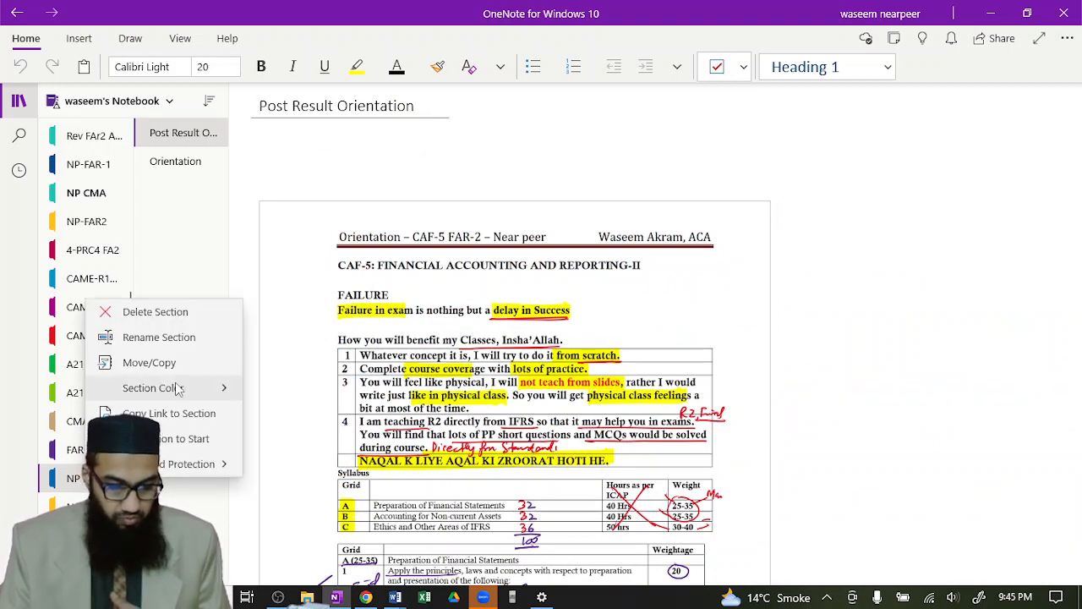
- Choose Move/Copy for NP R2 Tr and select waseemREPORTING as the destination
click(149, 362)
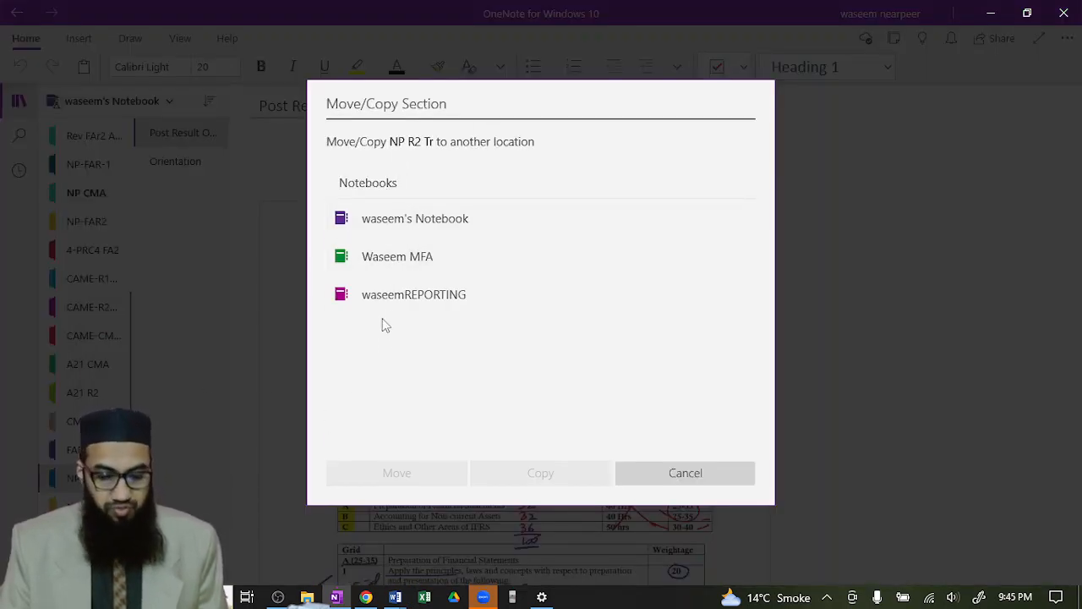
click(413, 294)
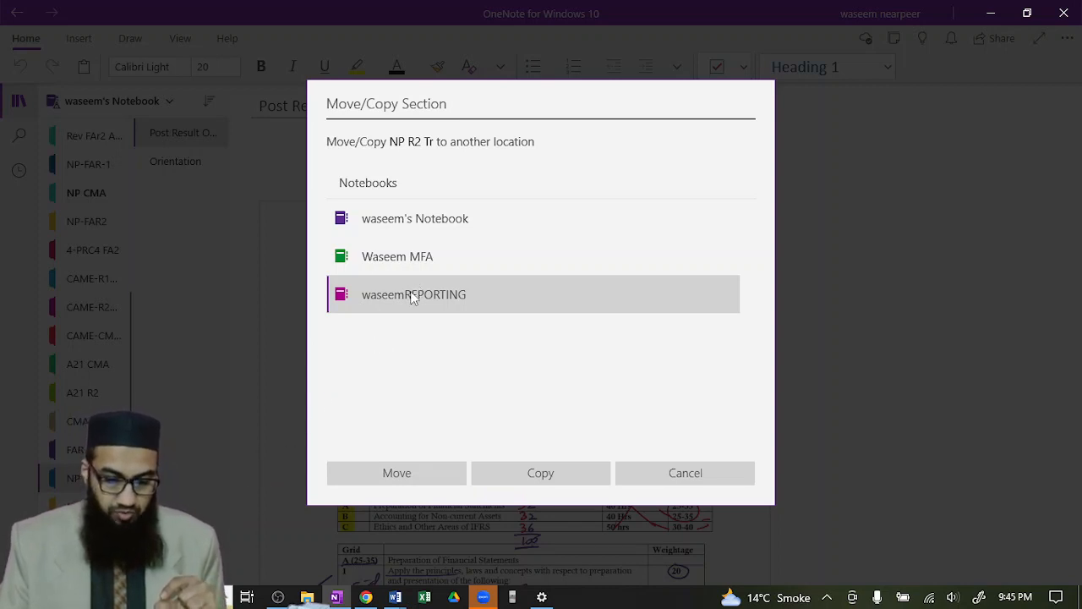
mouse_move(396, 473)
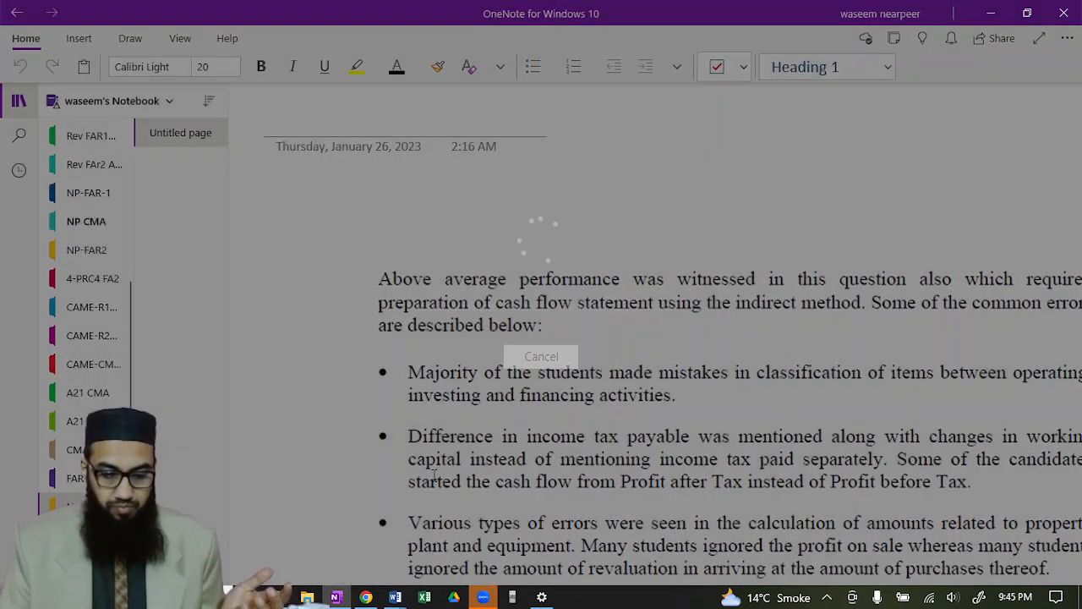
click(112, 101)
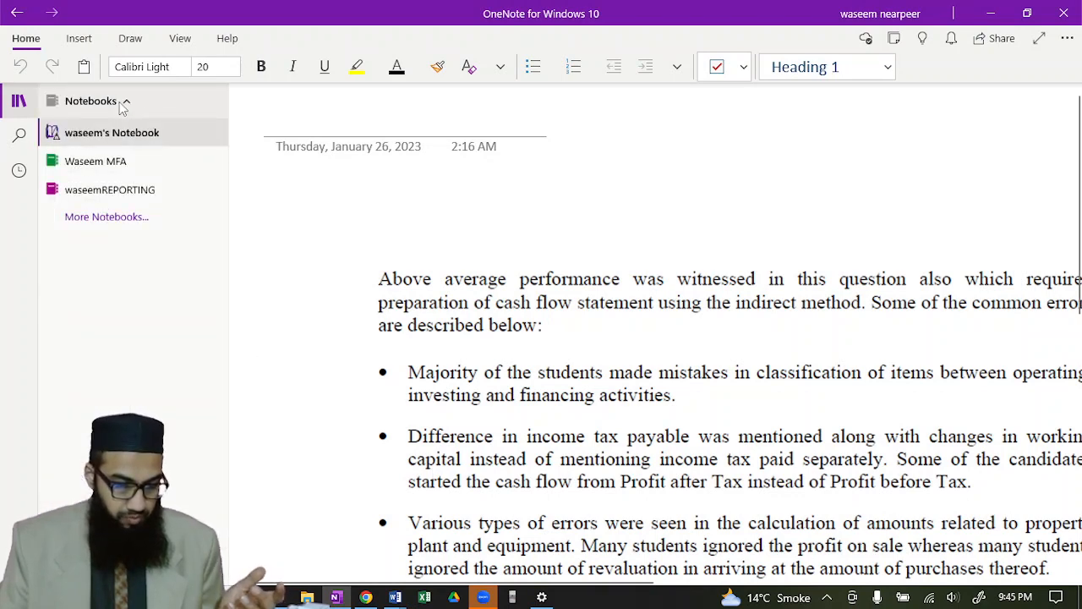
click(118, 101)
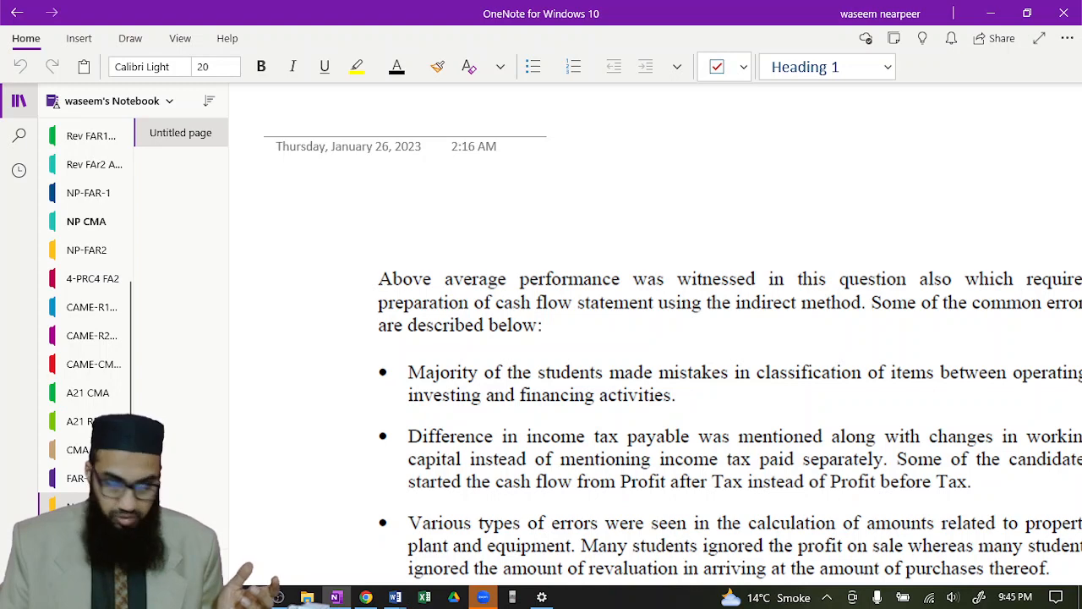
click(111, 101)
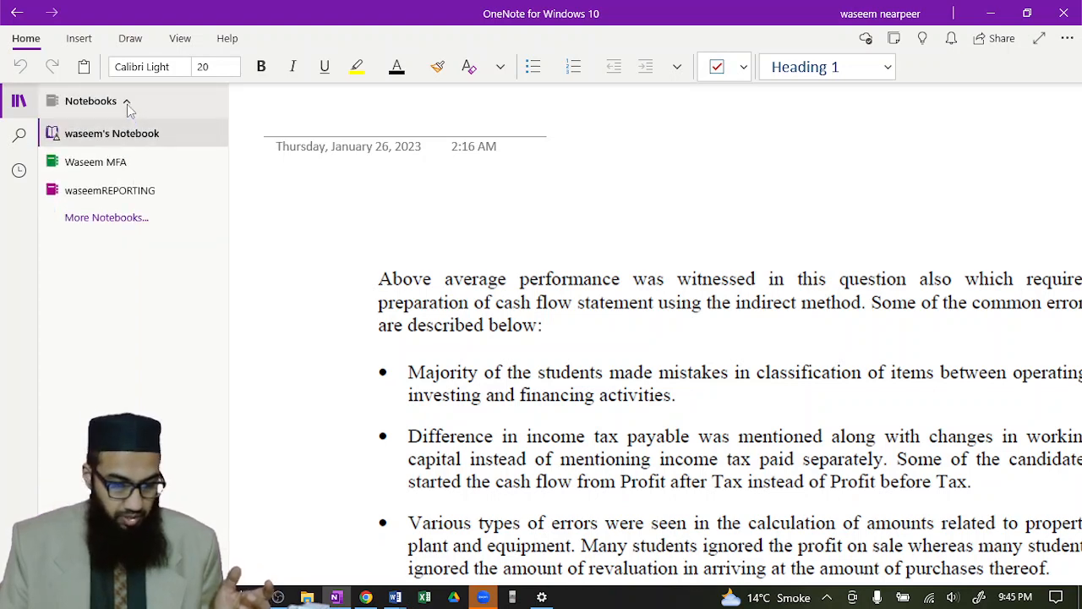
click(109, 190)
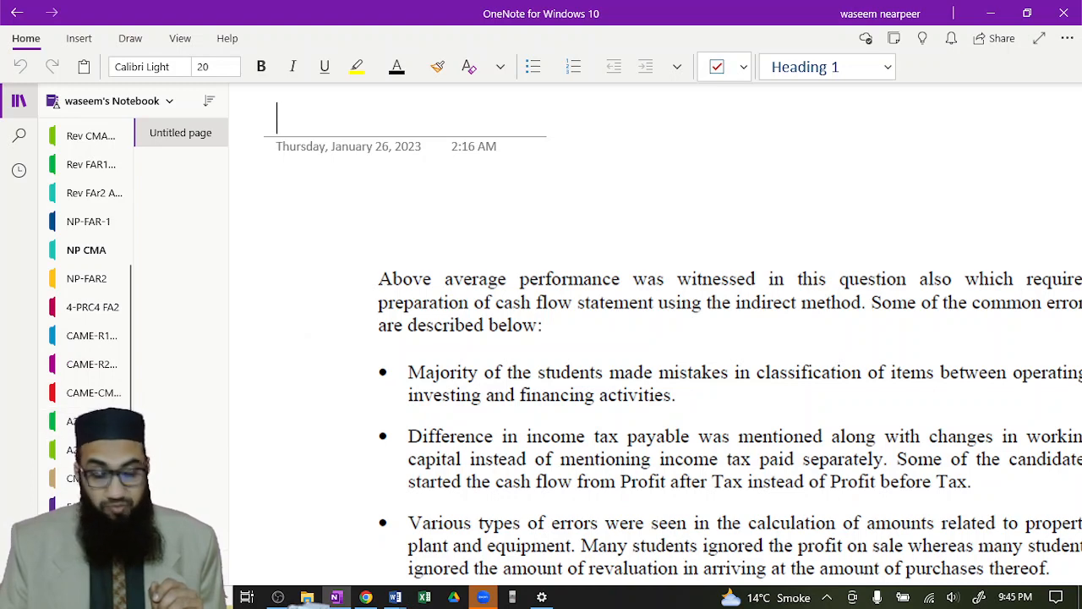
mouse_move(90, 344)
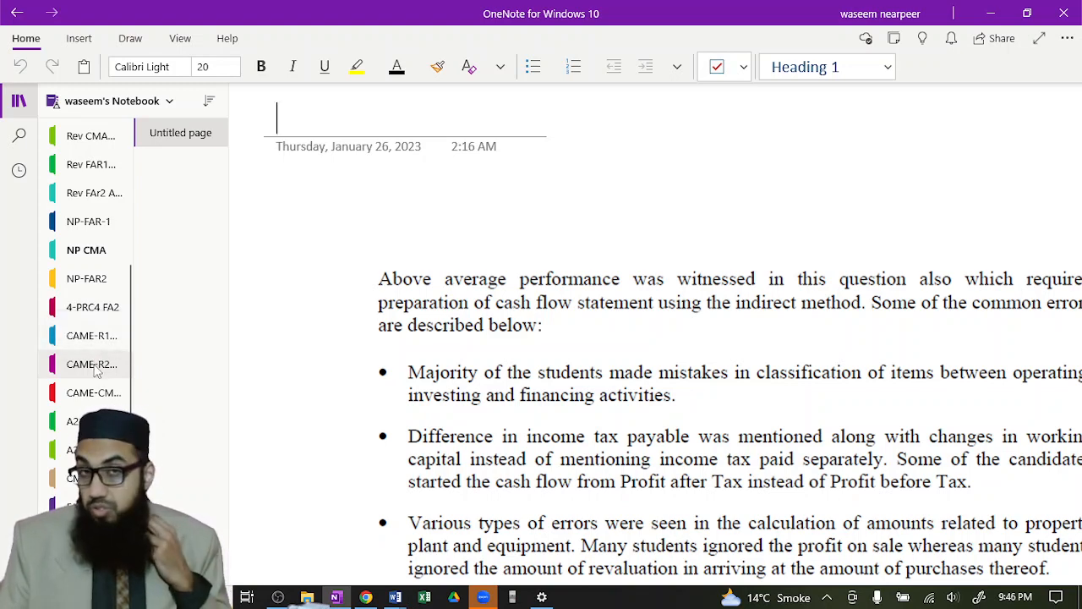
mouse_move(782, 191)
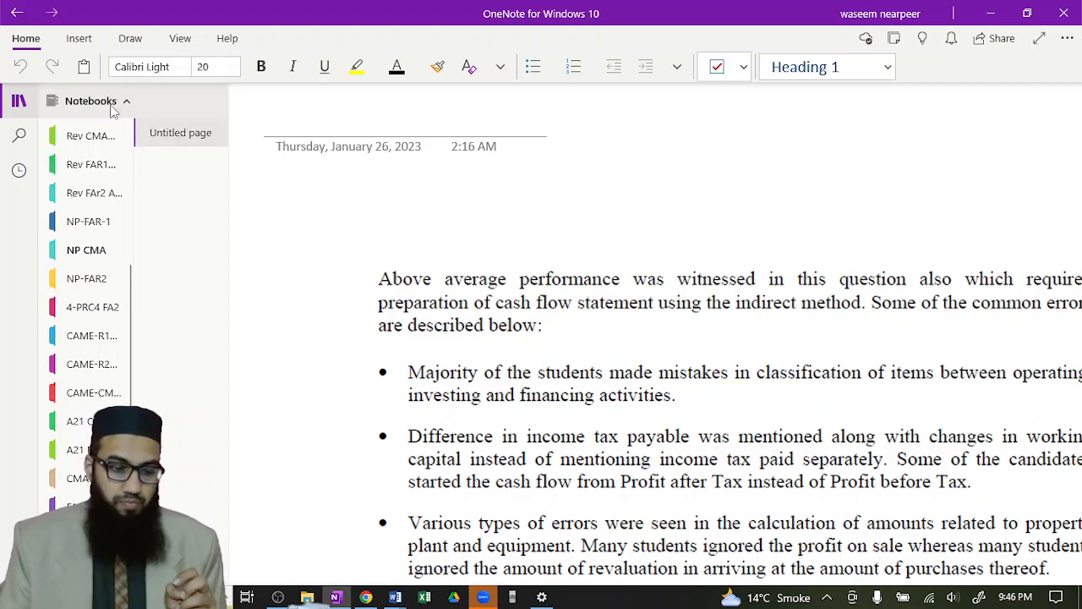
- Switch back to waseem's Notebook, then expand the notebook list showing waseemREPORTING
click(90, 101)
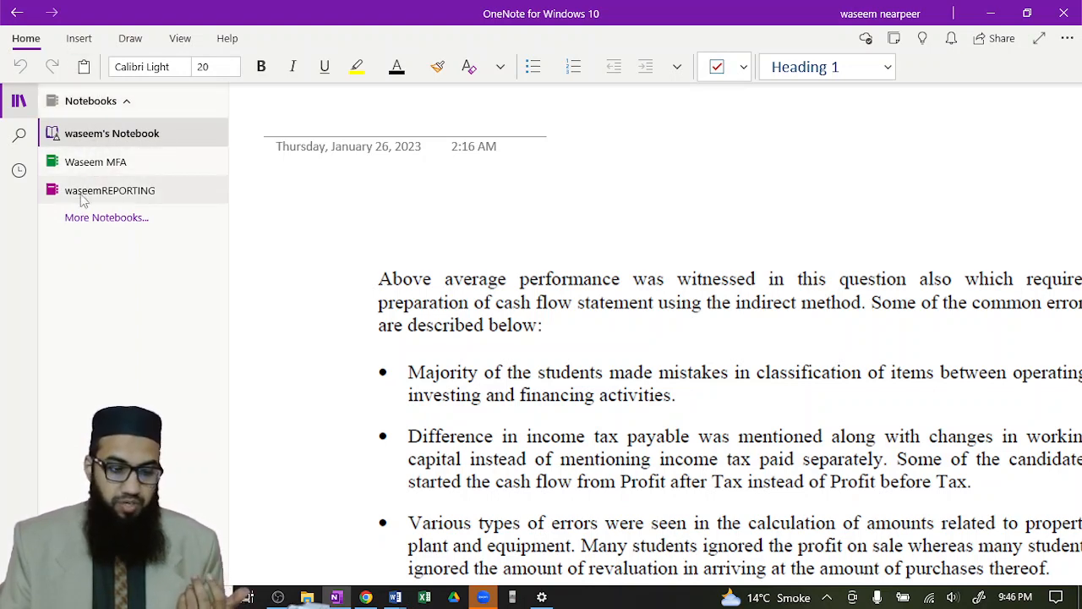
click(110, 190)
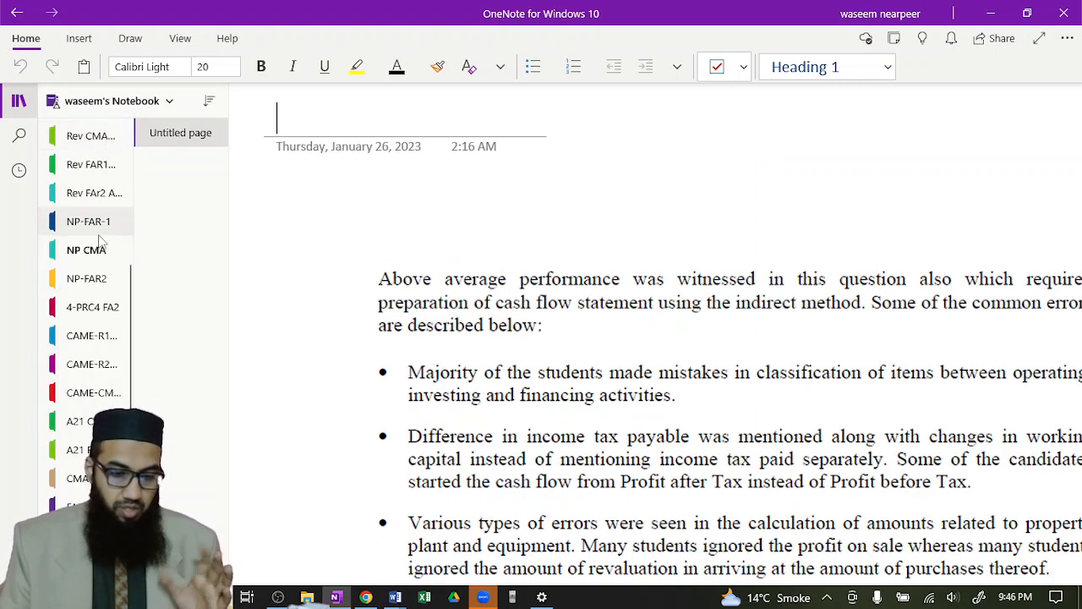
mouse_move(99, 278)
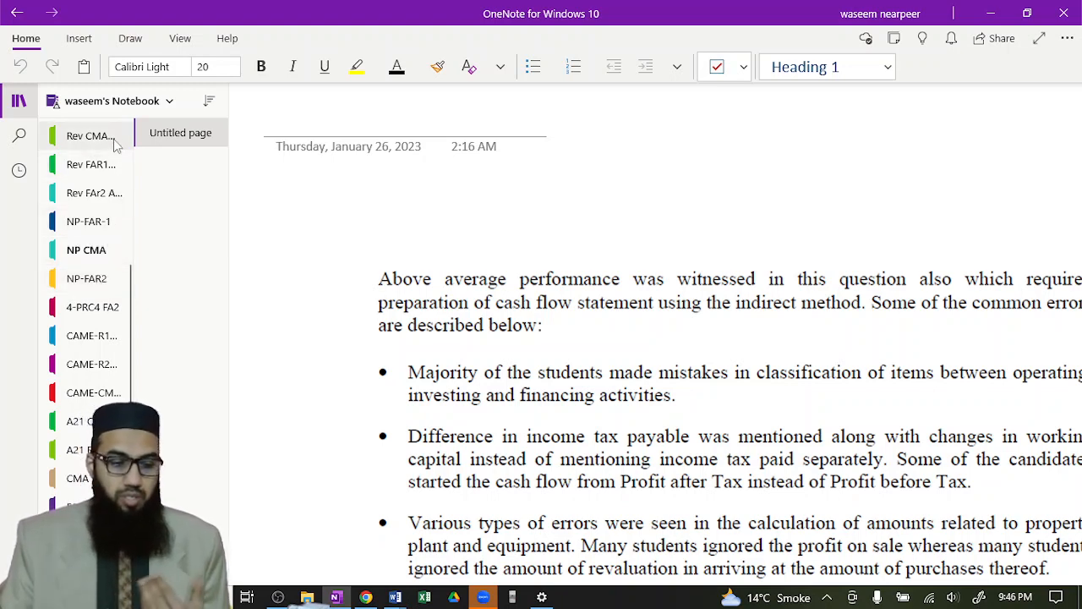
click(110, 101)
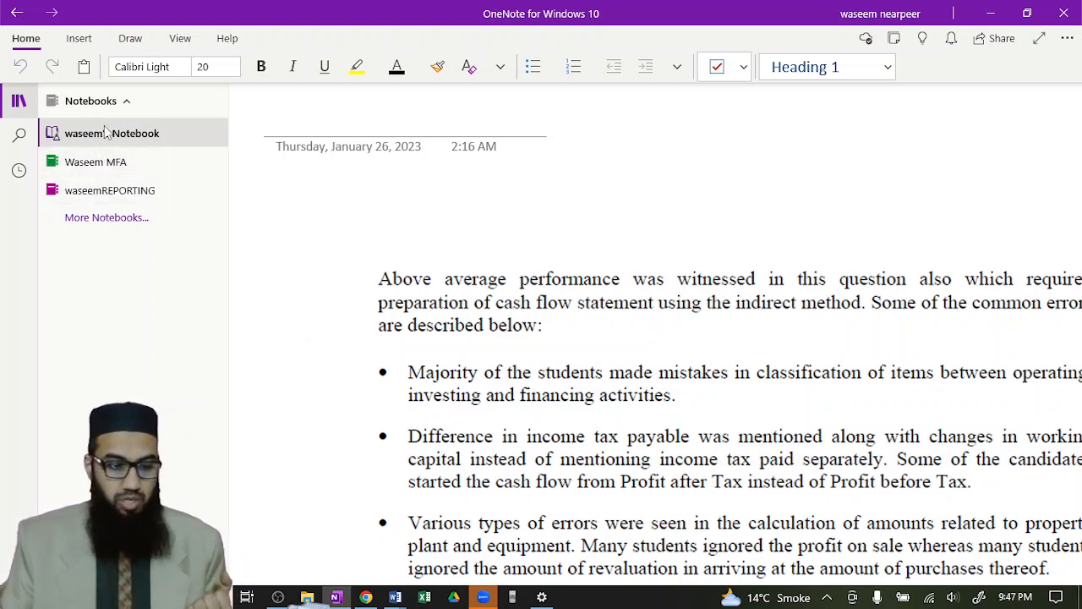
mouse_move(101, 136)
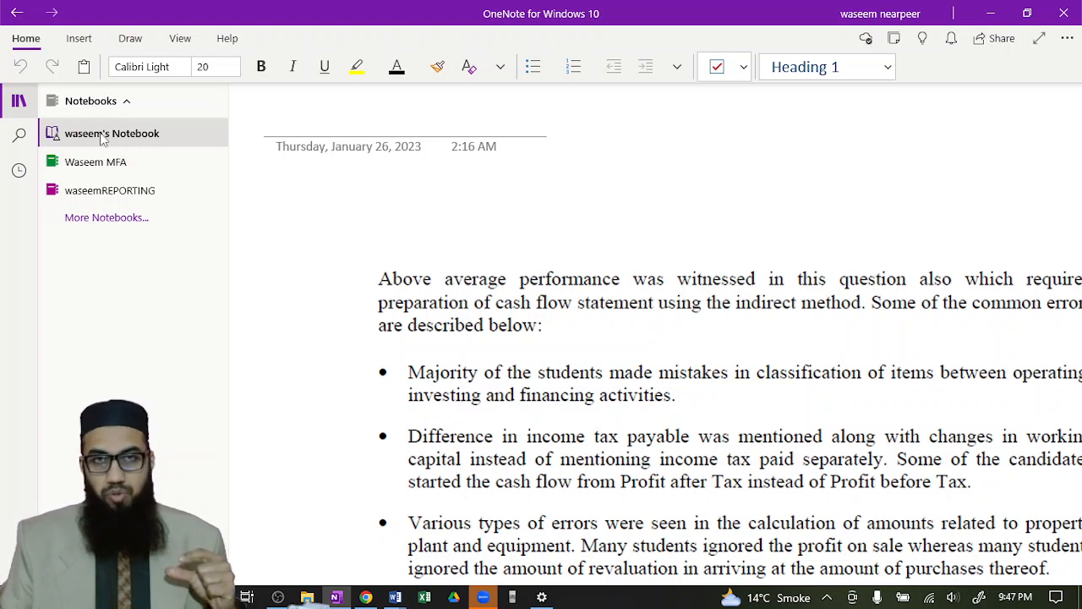